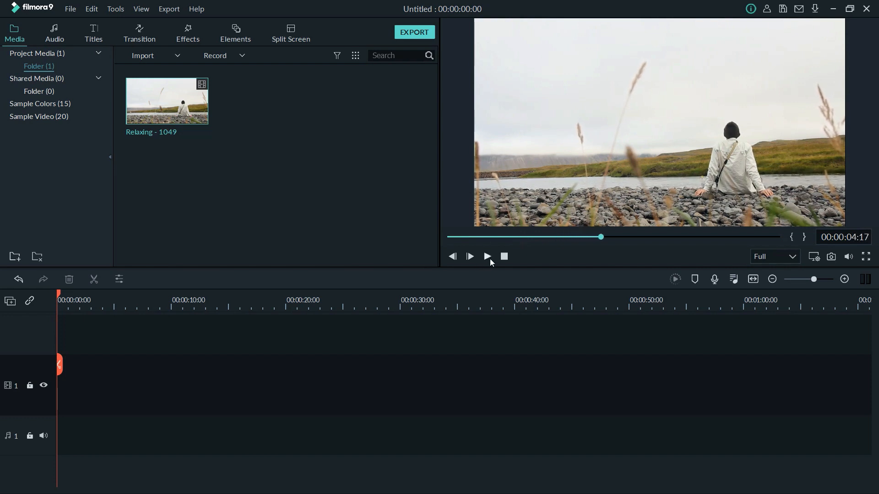
pyautogui.moveTo(500, 254)
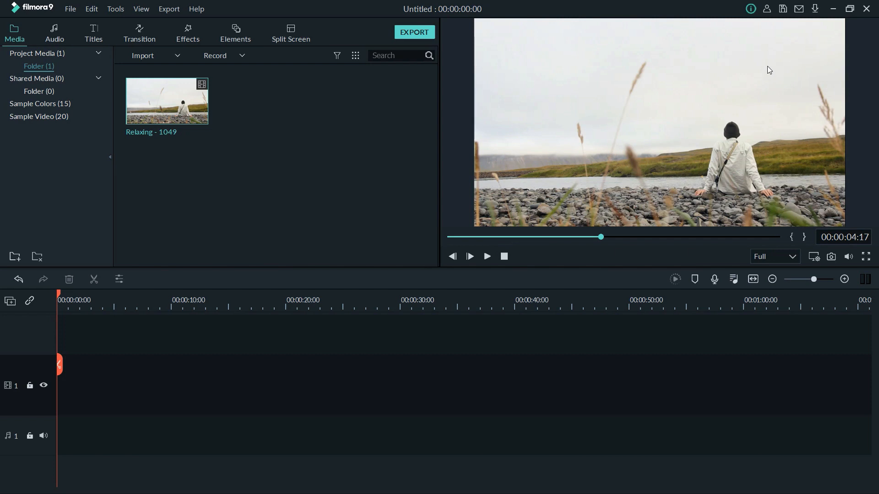
pyautogui.moveTo(746, 102)
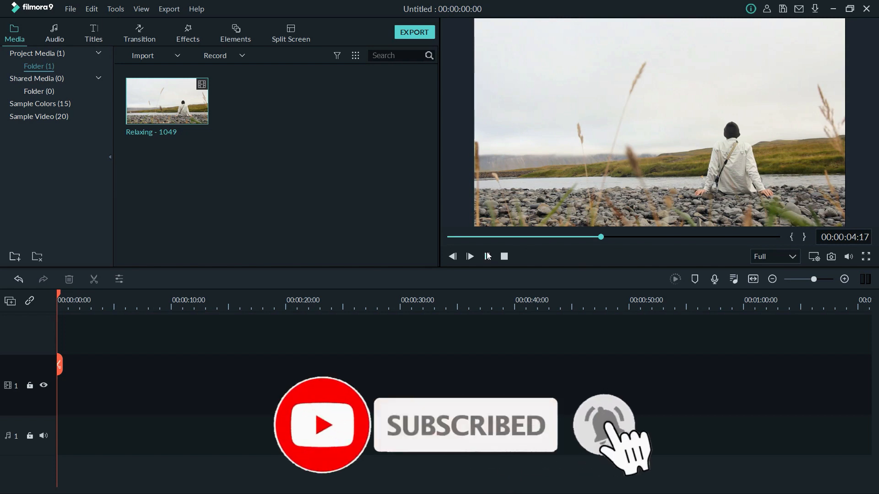
# Step: Preview the Relaxing - 1049 clip, then stack a second copy on track 2
pyautogui.click(470, 257)
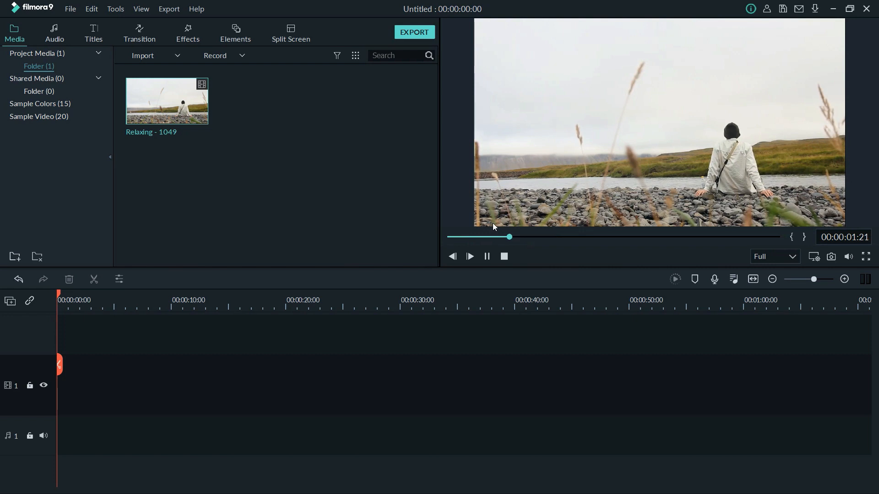
pyautogui.click(502, 256)
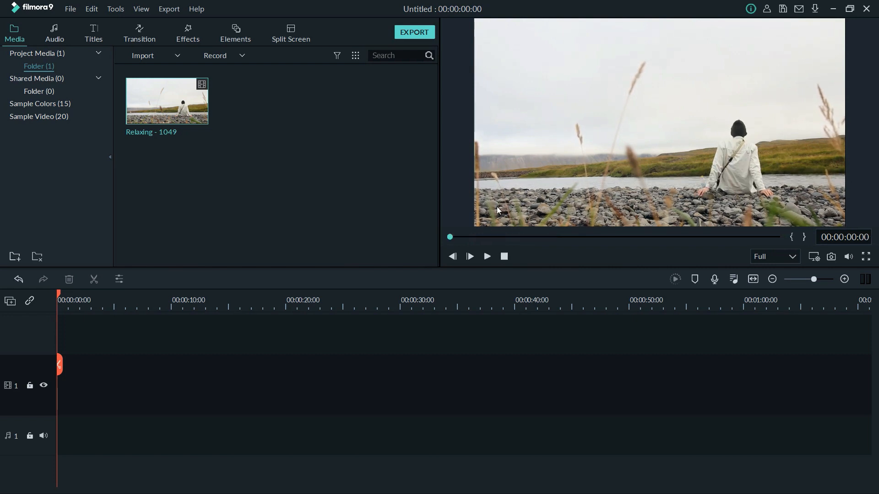
pyautogui.moveTo(412, 227)
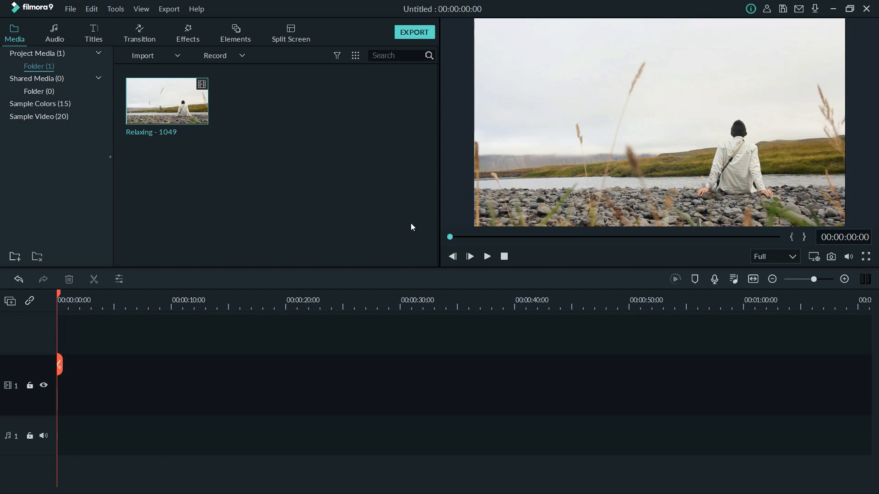
pyautogui.moveTo(167, 116)
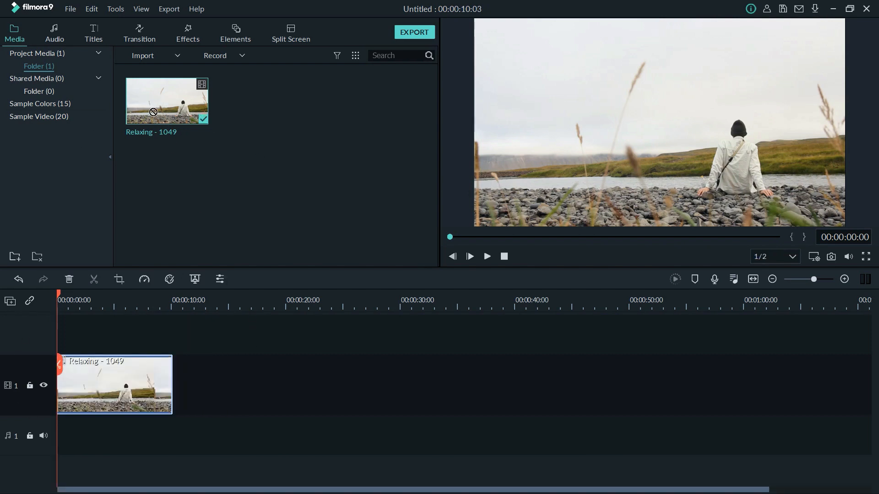
pyautogui.moveTo(166, 101); pyautogui.dragTo(115, 370)
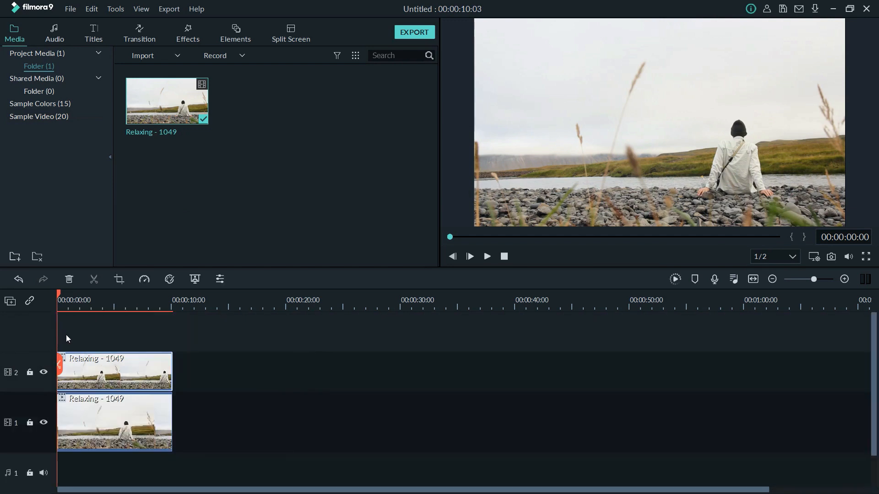
pyautogui.moveTo(111, 334)
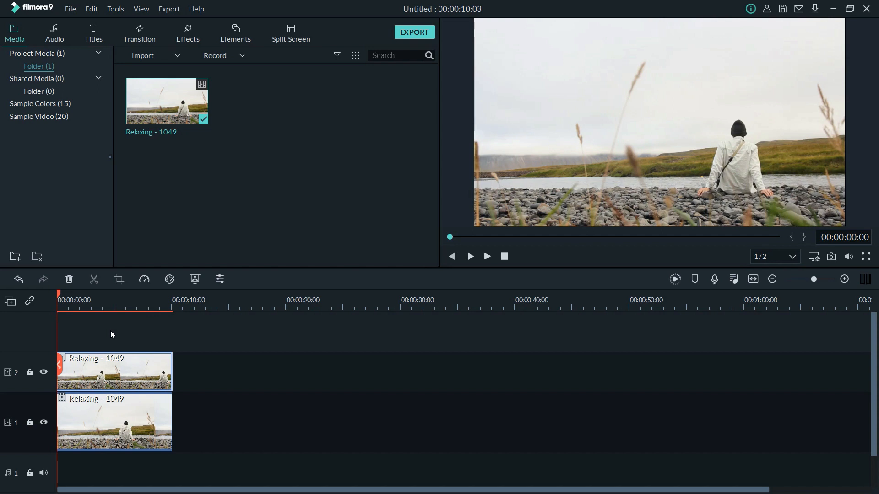
pyautogui.moveTo(673, 147)
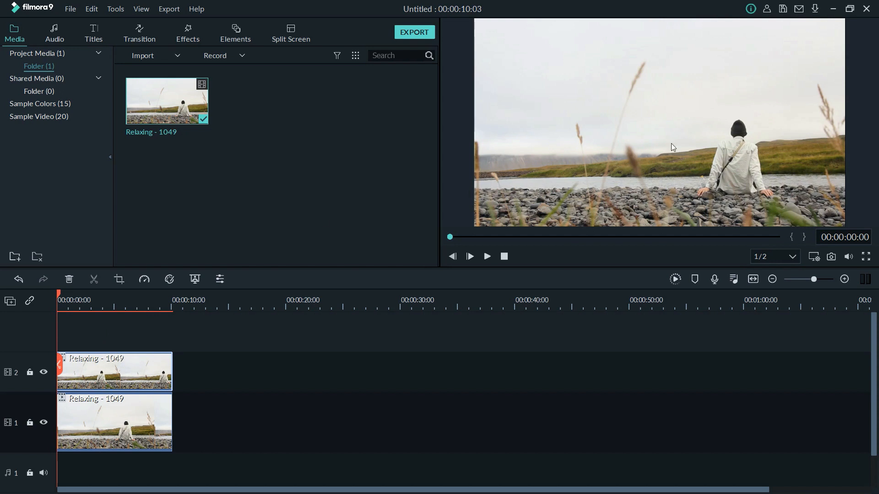
pyautogui.moveTo(758, 126)
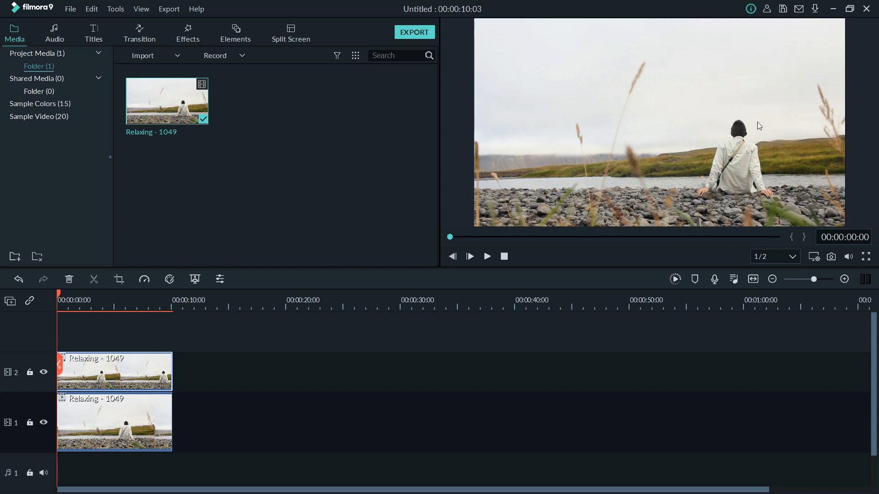
pyautogui.moveTo(817, 201)
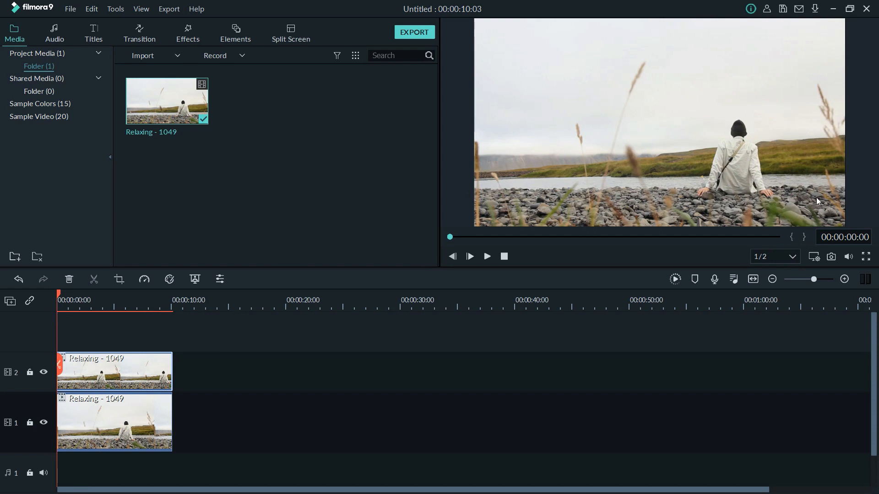
pyautogui.moveTo(812, 125)
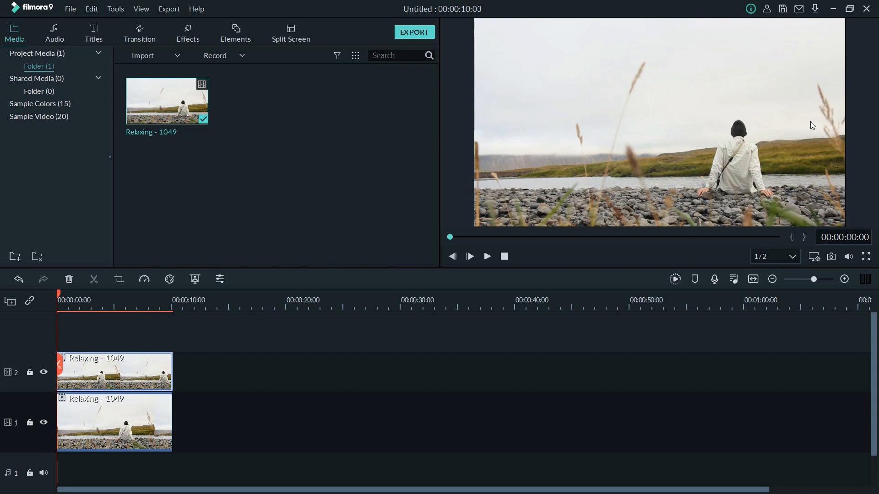
pyautogui.moveTo(750, 142)
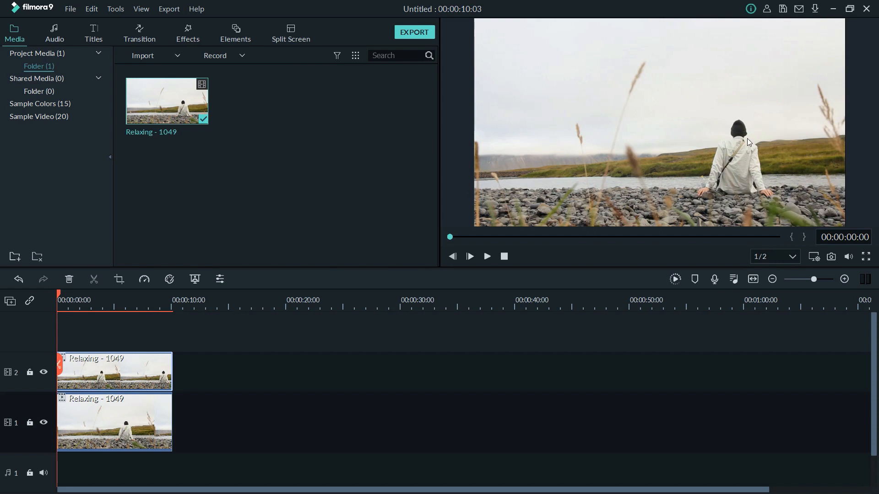
pyautogui.moveTo(757, 157)
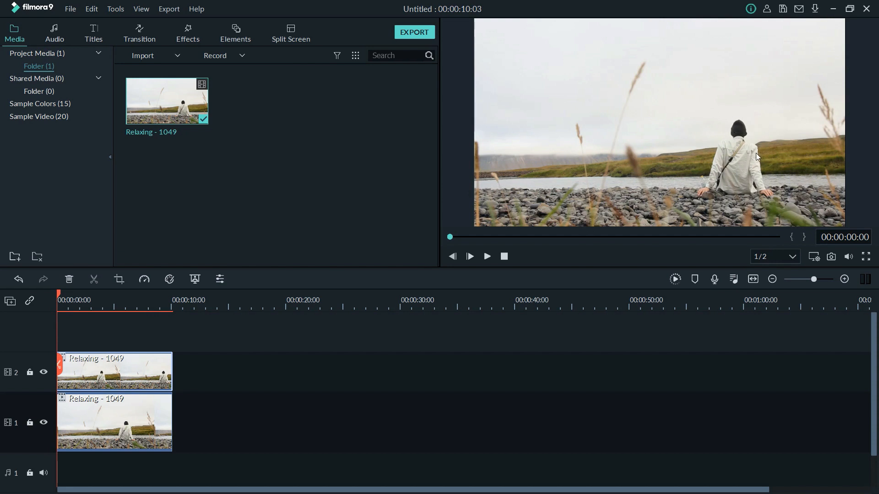
pyautogui.moveTo(756, 144)
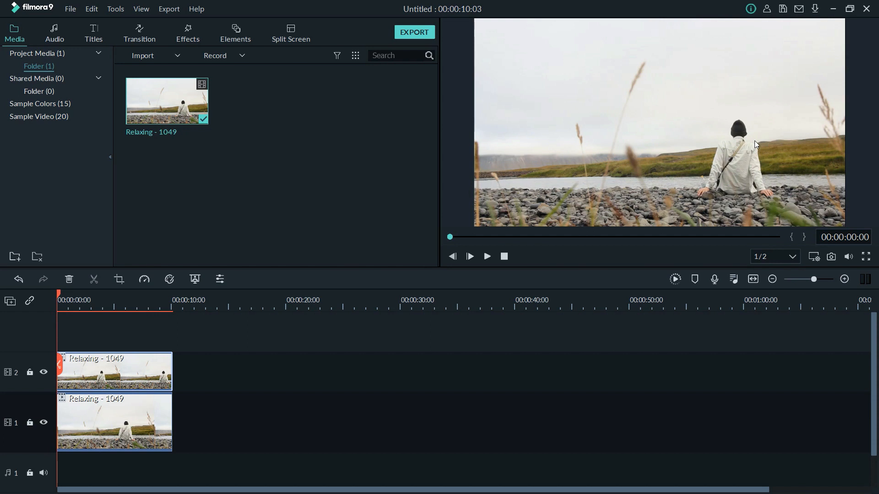
pyautogui.moveTo(312, 197)
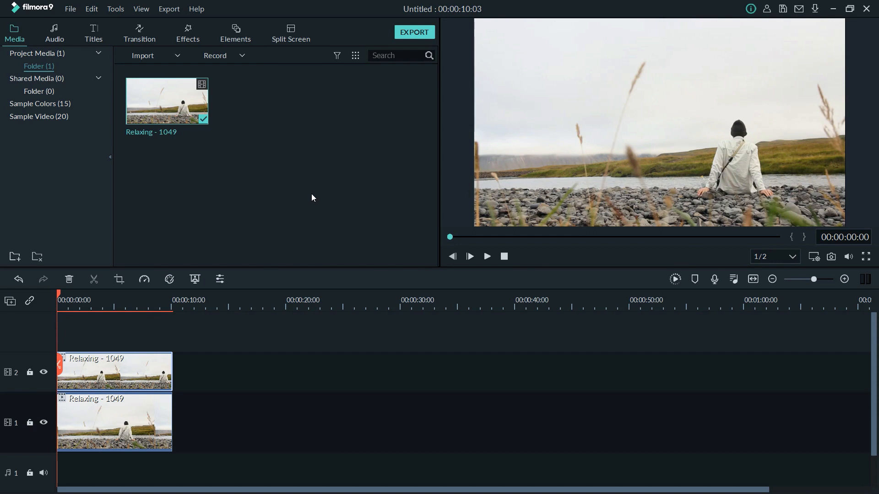
pyautogui.moveTo(435, 250)
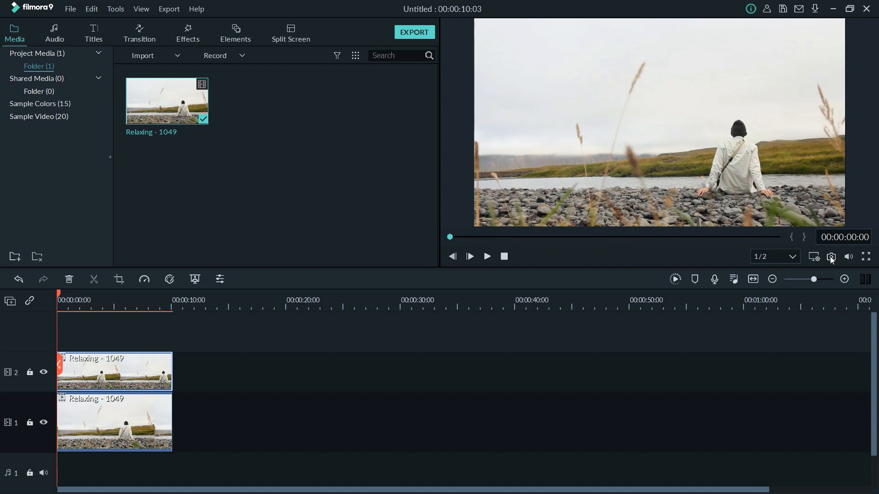
pyautogui.moveTo(831, 257)
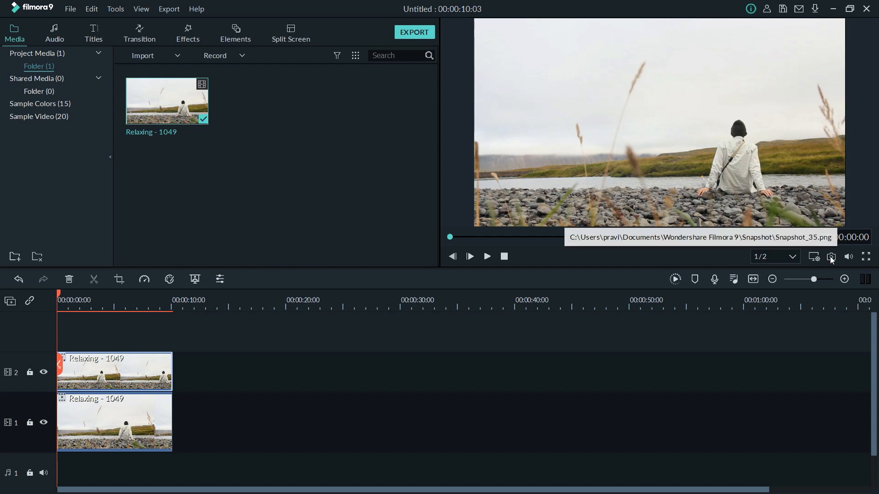
# Step: Capture the current riverbank frame as the still Snapshot_35
pyautogui.click(831, 256)
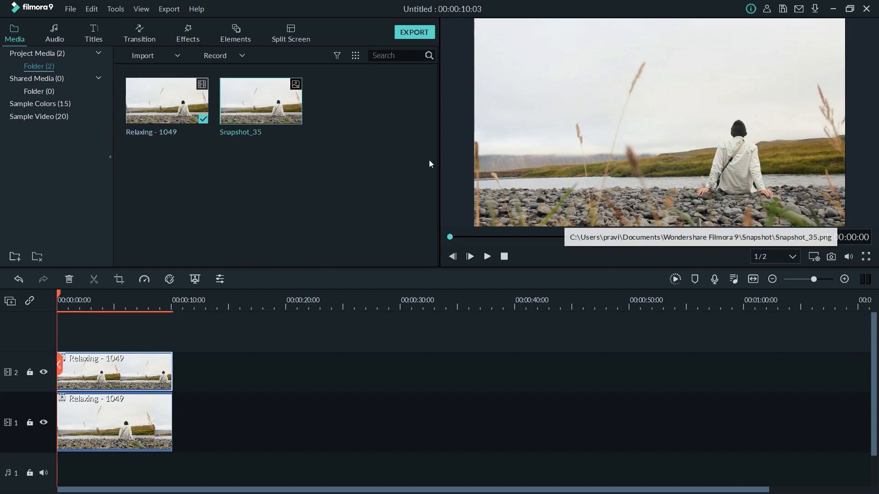
pyautogui.moveTo(302, 151)
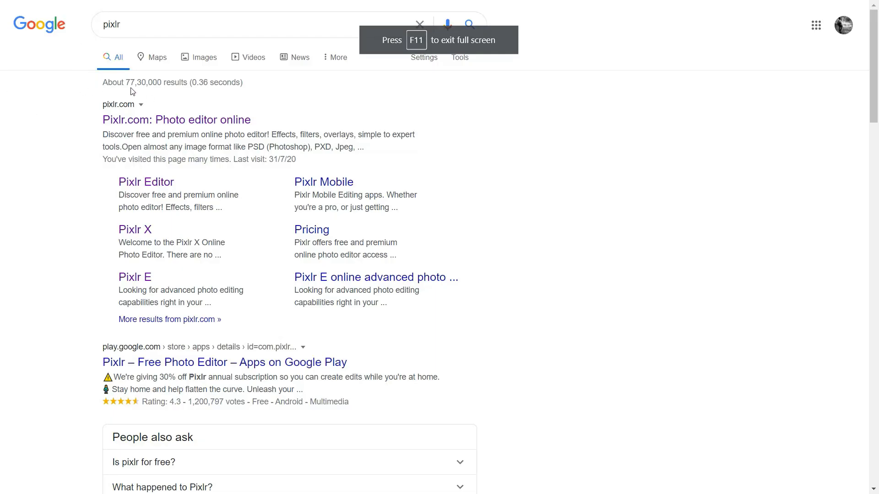
pyautogui.moveTo(128, 122)
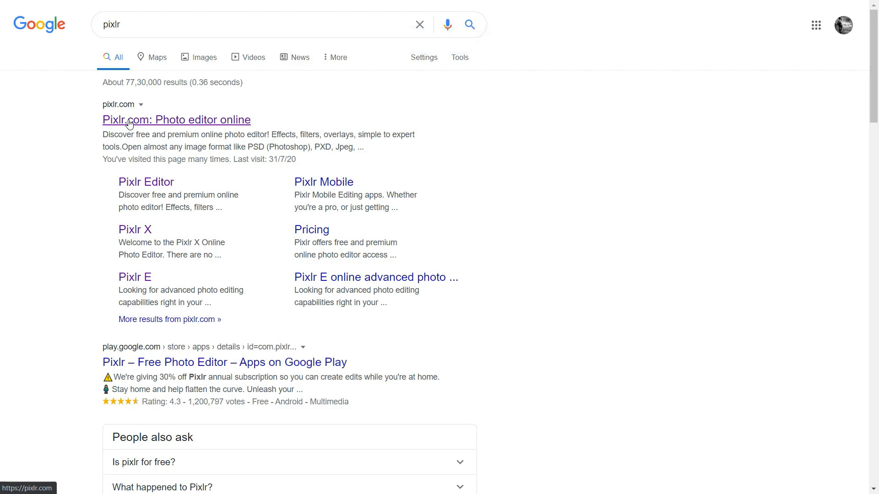
# Step: Go to Pixlr.com and launch the Advanced Pixlr E editor
pyautogui.click(175, 120)
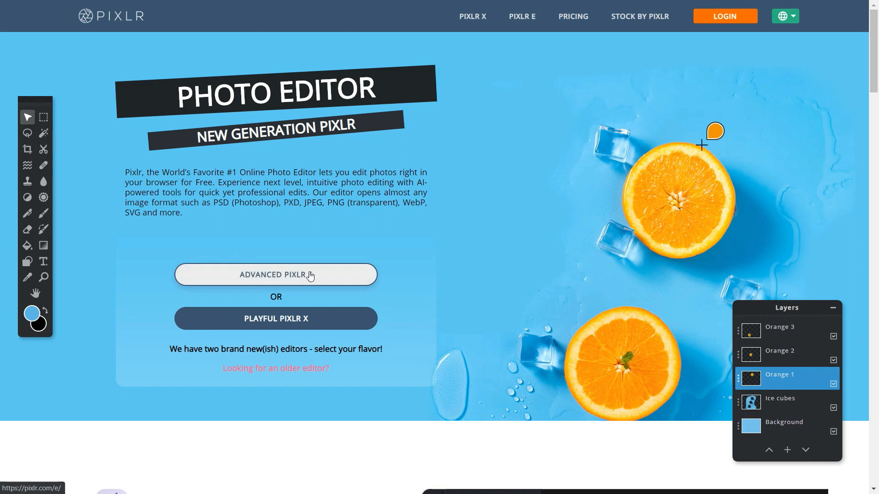
pyautogui.moveTo(334, 272)
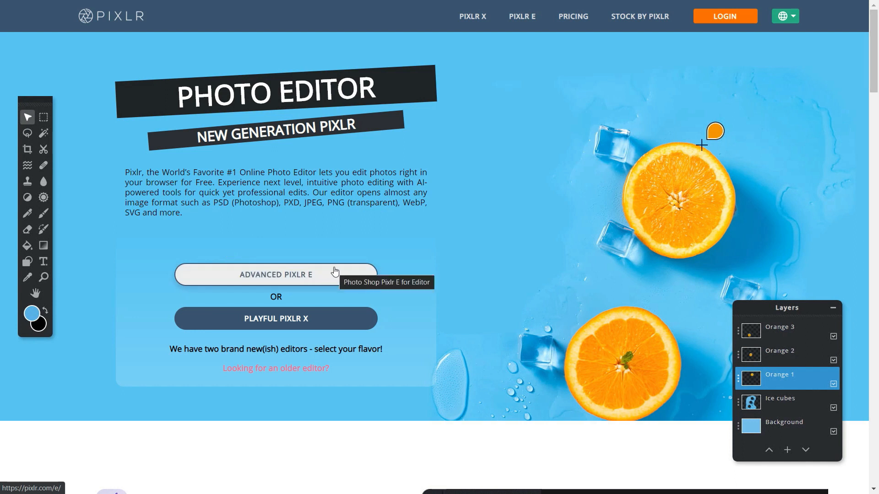
pyautogui.click(275, 275)
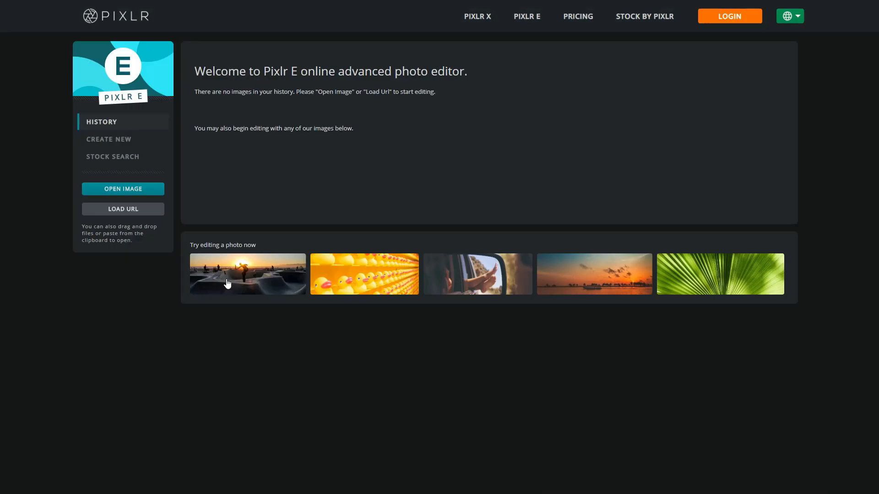
# Step: Open Snapshot_35.png from the Snapshot folder in Pixlr E
pyautogui.click(123, 189)
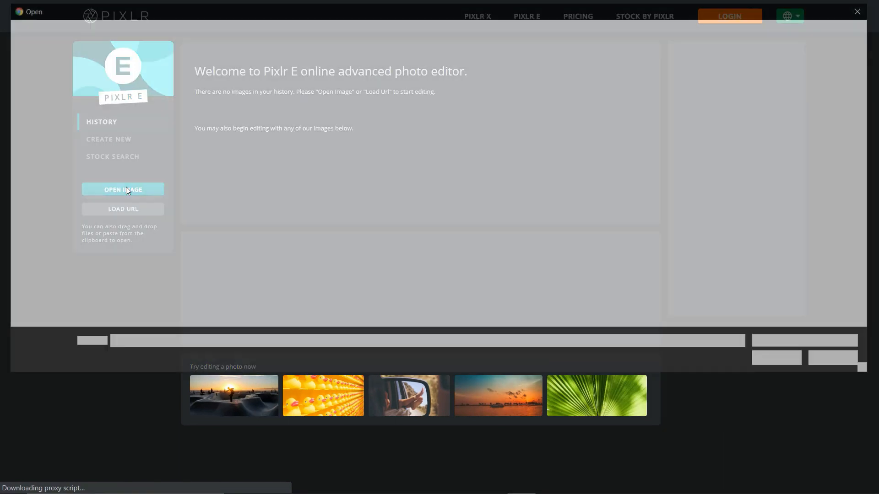
pyautogui.click(123, 189)
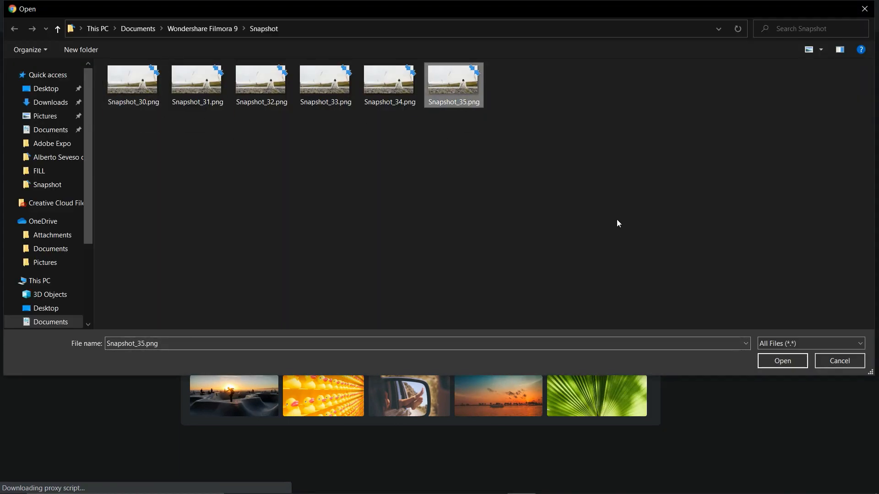
pyautogui.click(839, 360)
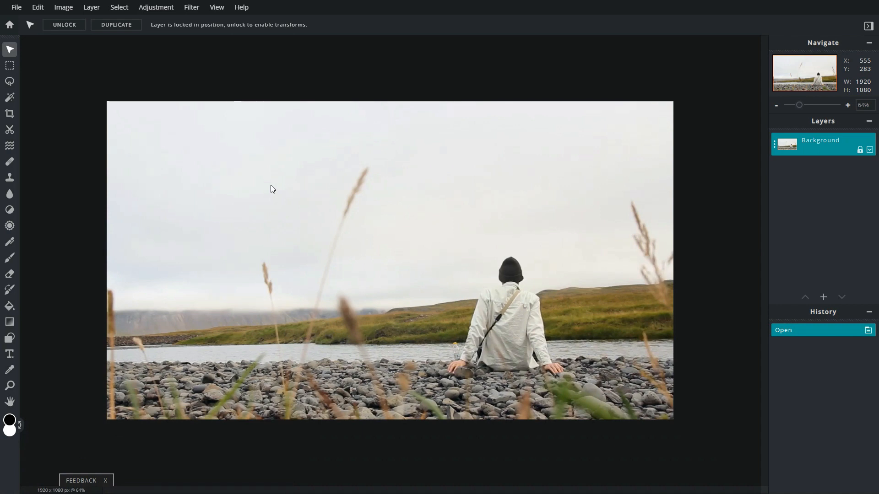
pyautogui.moveTo(187, 170)
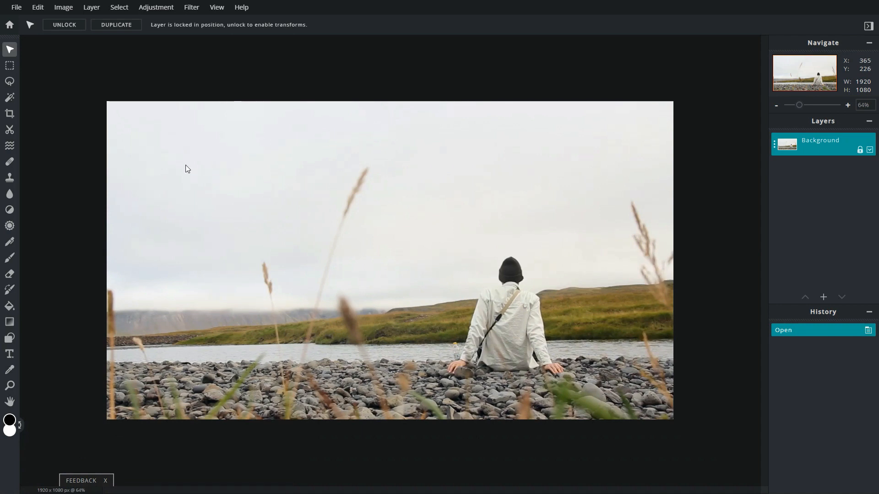
pyautogui.moveTo(552, 347)
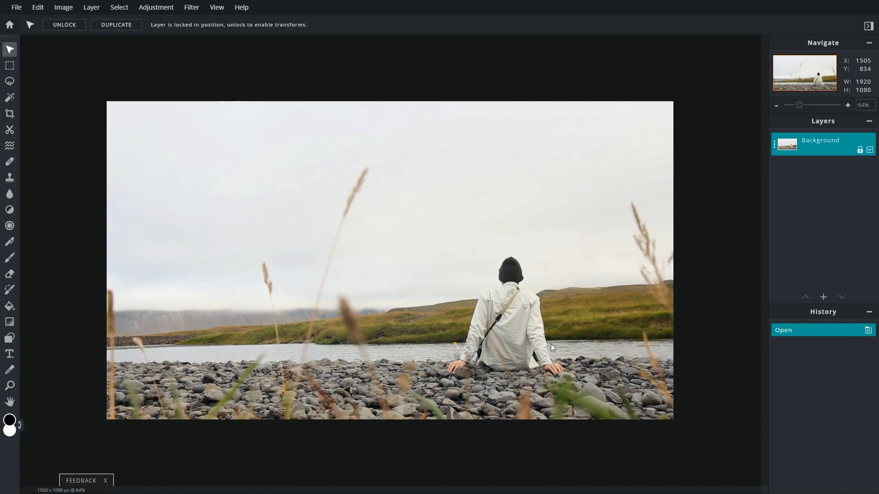
pyautogui.moveTo(503, 282)
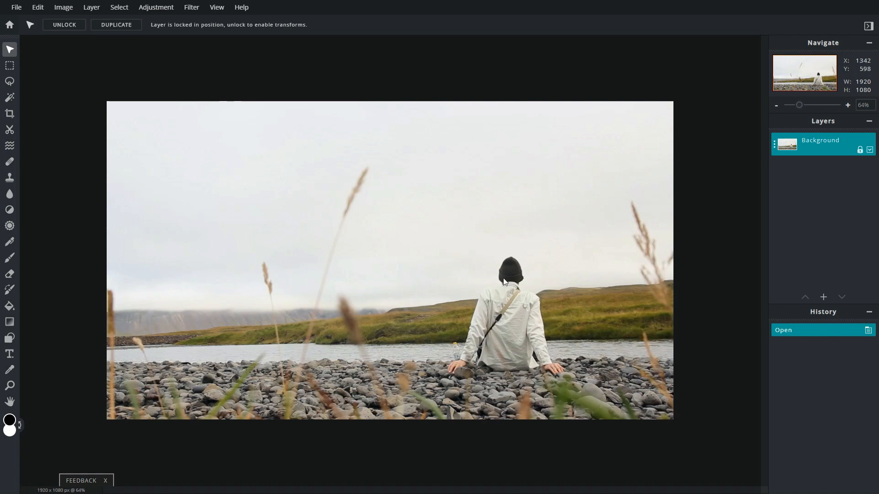
pyautogui.moveTo(823, 297)
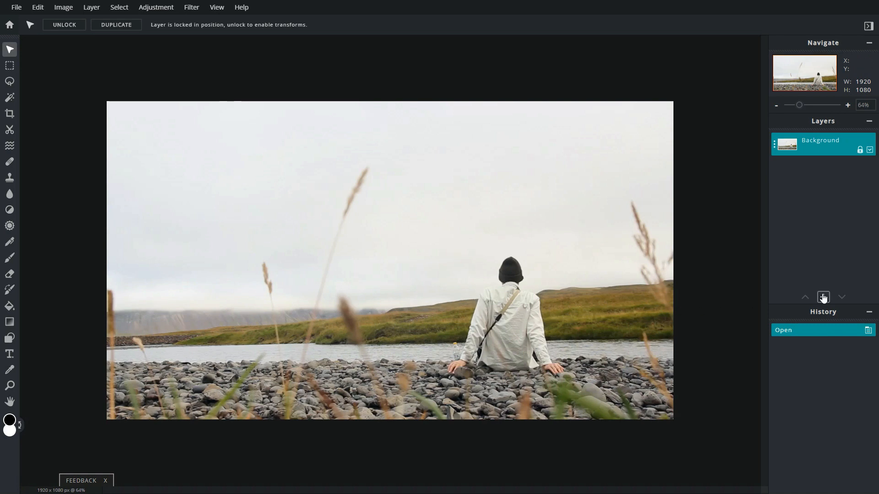
# Step: Add an empty Layer 2 above the Background photo
pyautogui.click(823, 297)
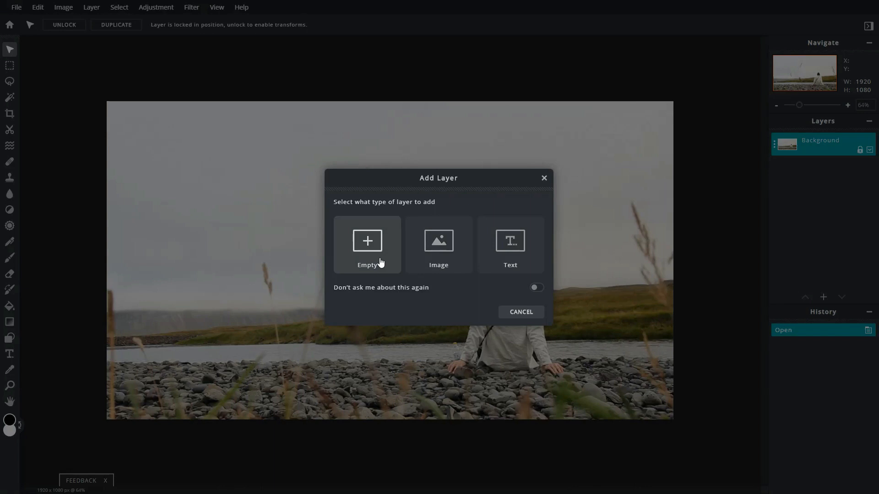
pyautogui.click(367, 245)
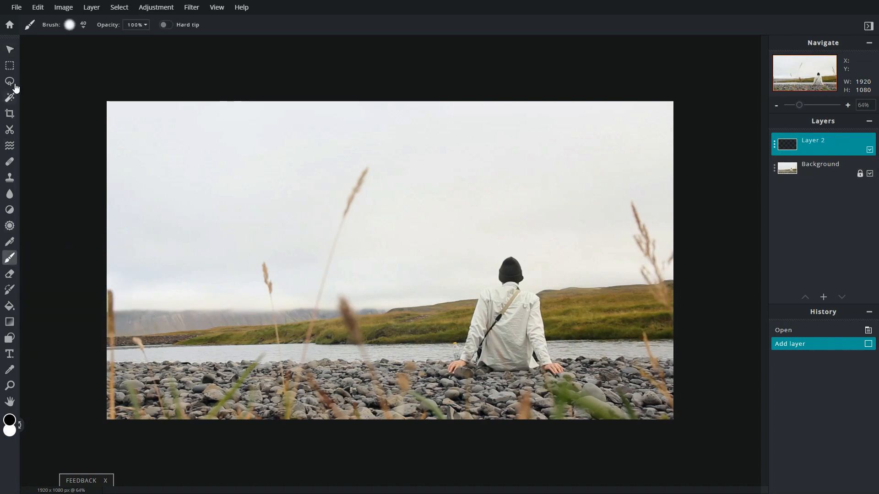
# Step: Choose the 100 px round brush with Softness 0 and Step 0
pyautogui.click(70, 24)
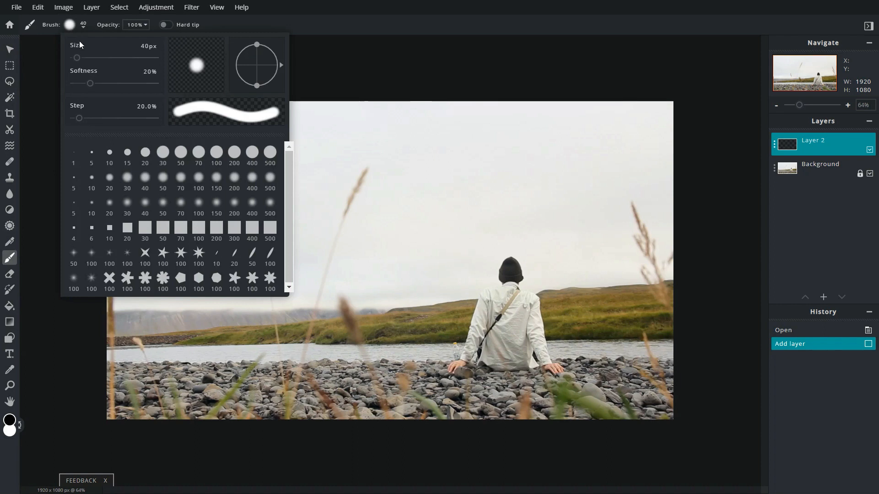
pyautogui.moveTo(223, 151)
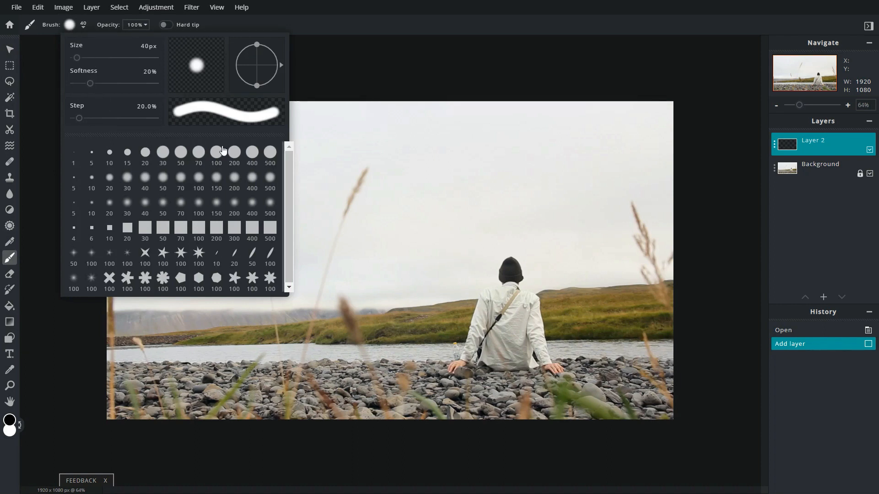
pyautogui.click(215, 152)
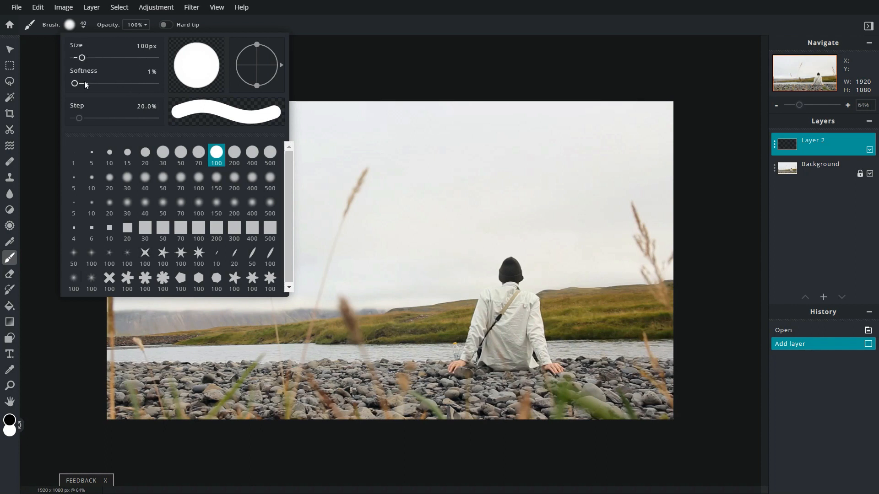
pyautogui.moveTo(82, 83); pyautogui.dragTo(73, 83)
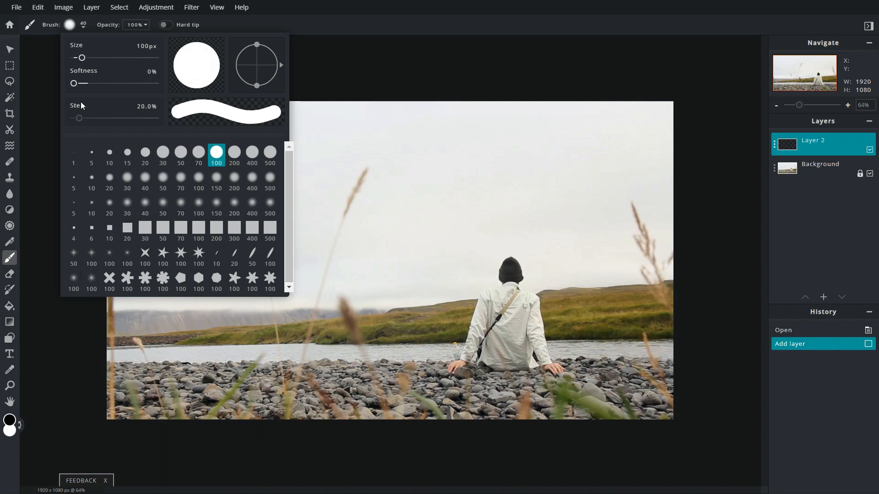
pyautogui.moveTo(79, 118); pyautogui.dragTo(73, 118)
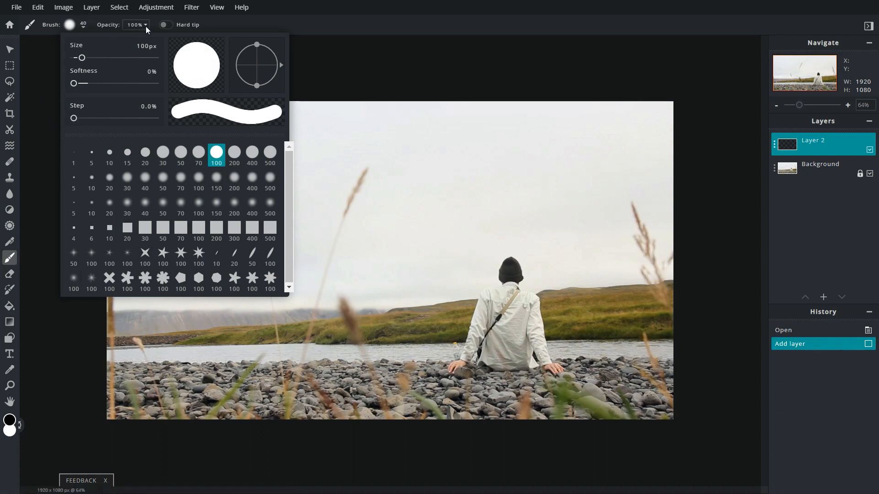
pyautogui.moveTo(165, 28)
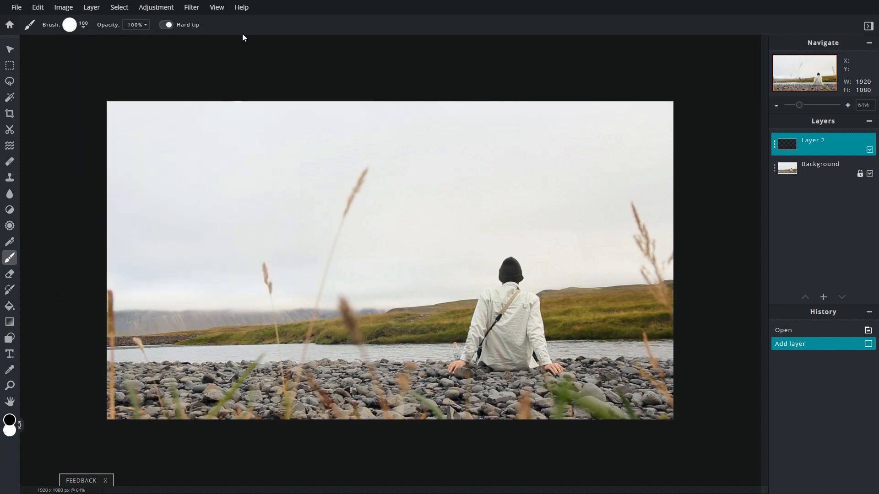
pyautogui.moveTo(517, 270)
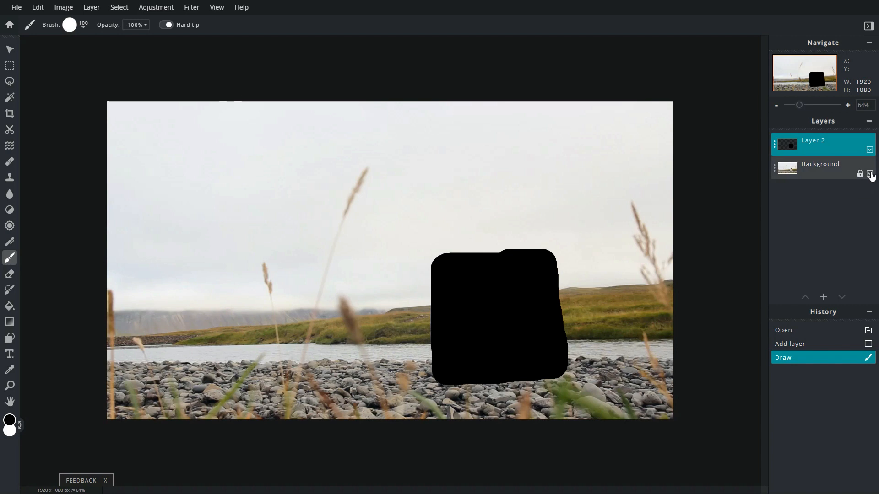
# Step: Hide the Background layer so only the black patch over the person shows
pyautogui.click(869, 173)
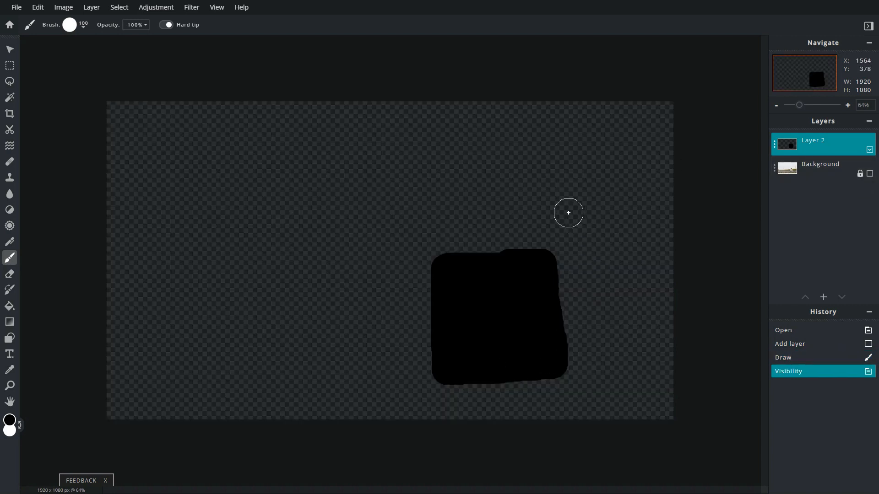
pyautogui.moveTo(365, 187)
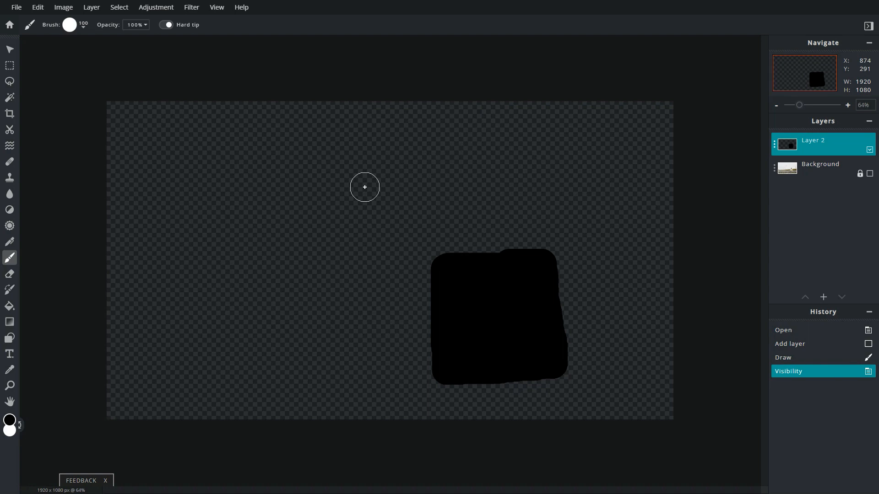
pyautogui.moveTo(322, 237)
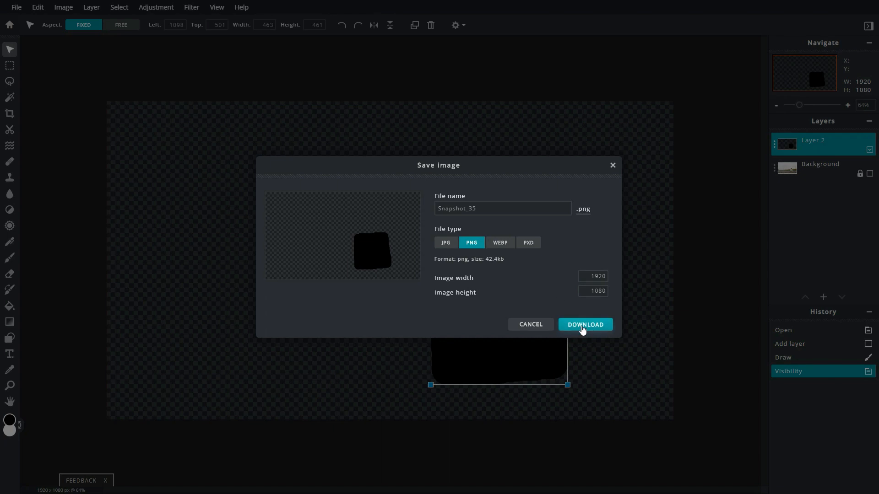
# Step: Download the black patch layer as Snapshot_35 PNG at 1920×1080
pyautogui.click(584, 324)
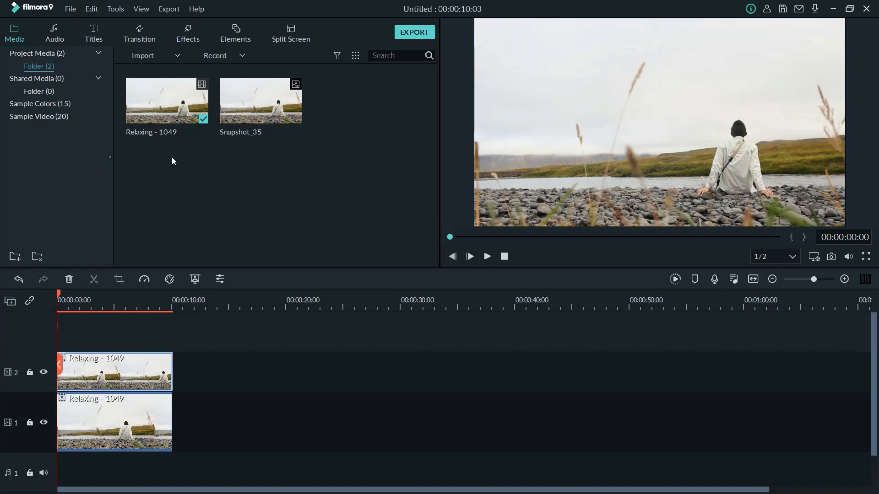
pyautogui.moveTo(180, 44)
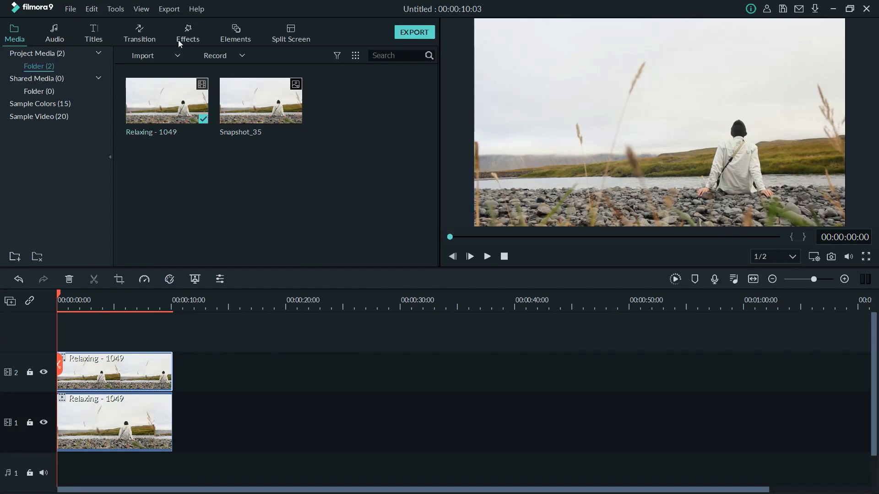
pyautogui.moveTo(163, 353)
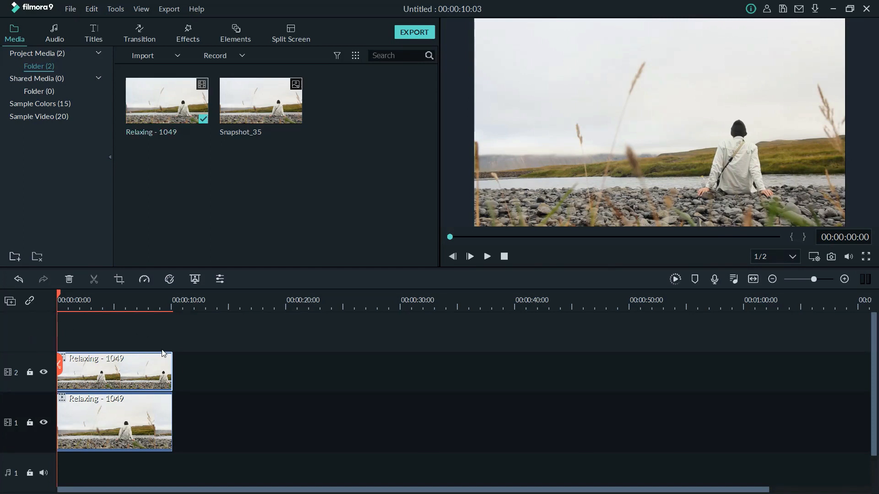
# Step: Browse the Utility effects to reach Image Mask for the track 2 clip
pyautogui.click(188, 32)
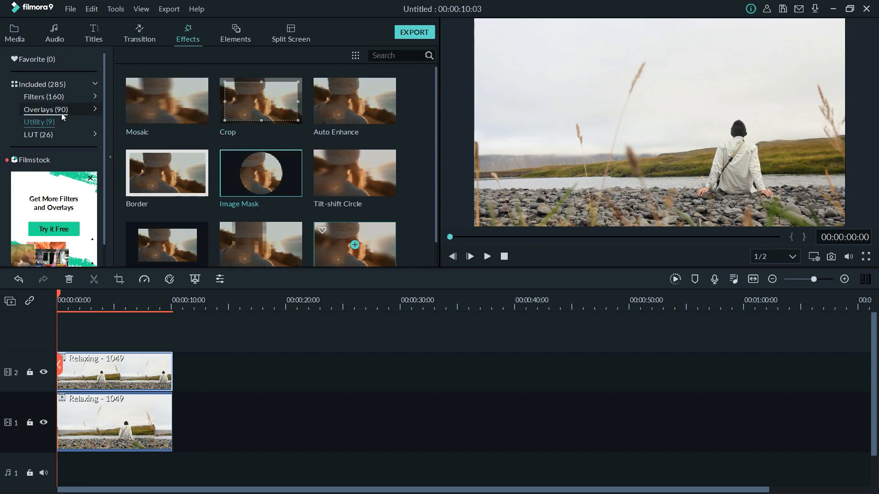
pyautogui.moveTo(230, 175)
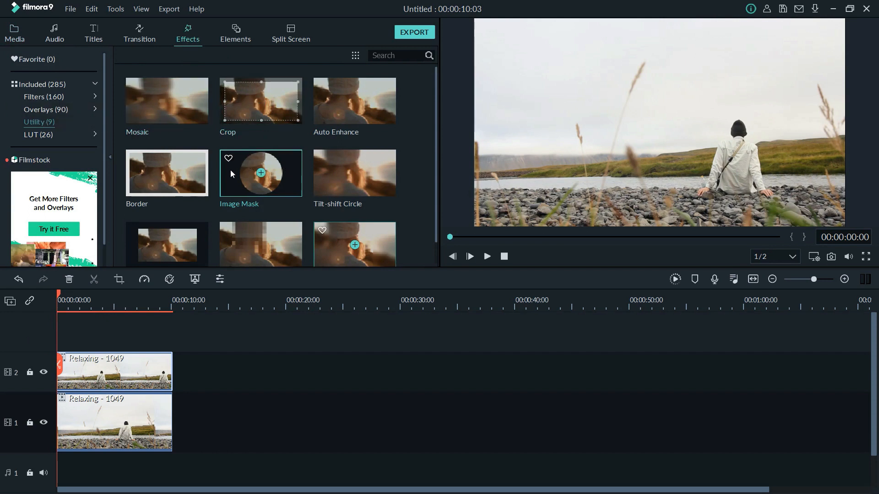
pyautogui.moveTo(258, 325)
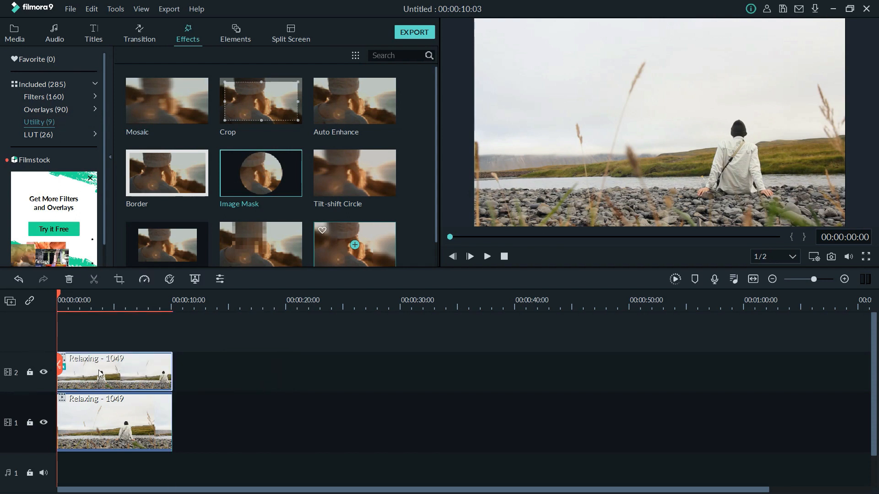
# Step: In the track 2 clip's Image Mask settings, import Snapshot_35.png as a custom mask
pyautogui.doubleClick(260, 173)
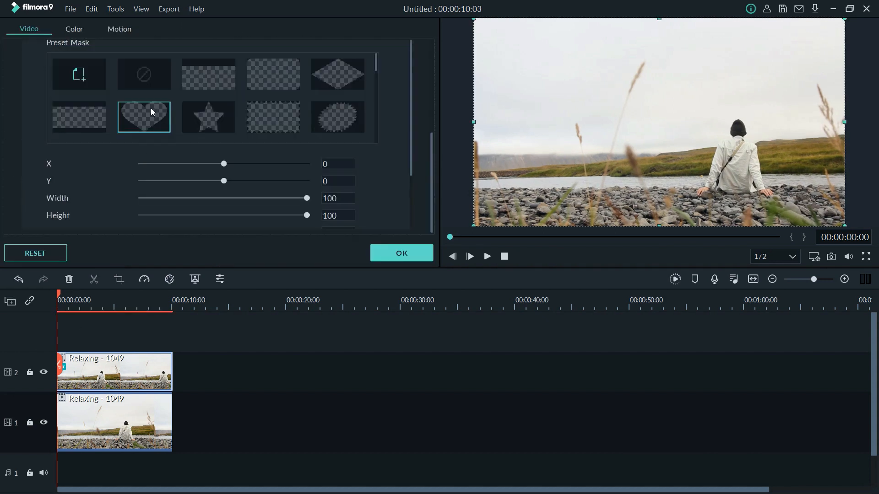
pyautogui.click(337, 73)
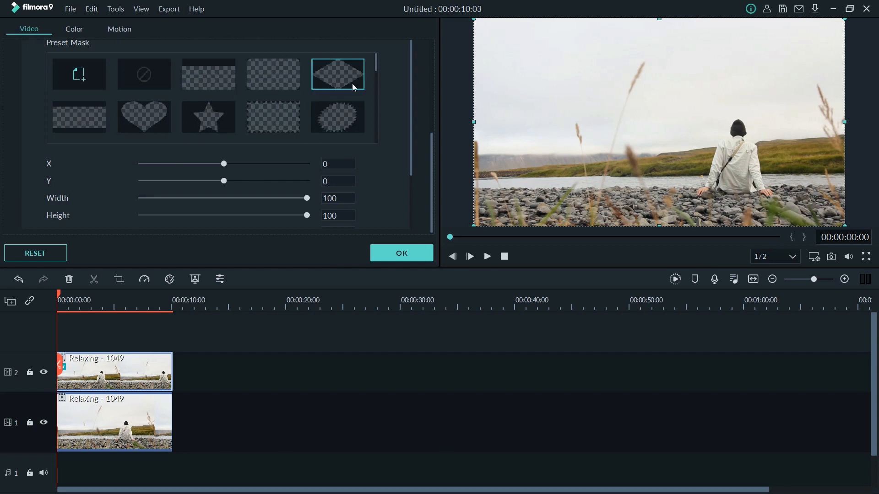
pyautogui.scroll(3)
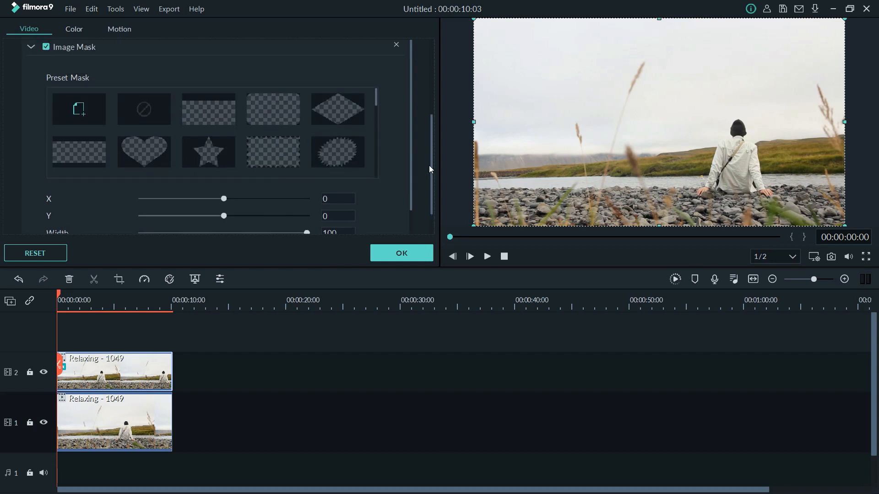
pyautogui.scroll(3)
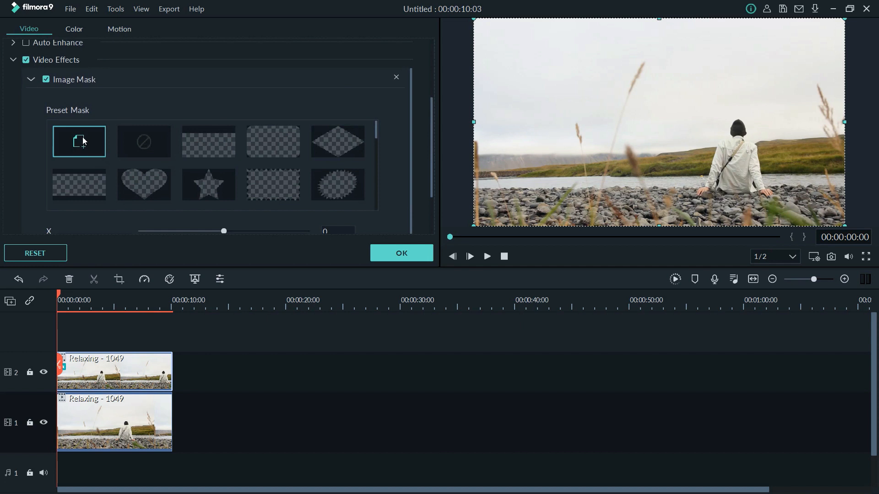
pyautogui.click(78, 142)
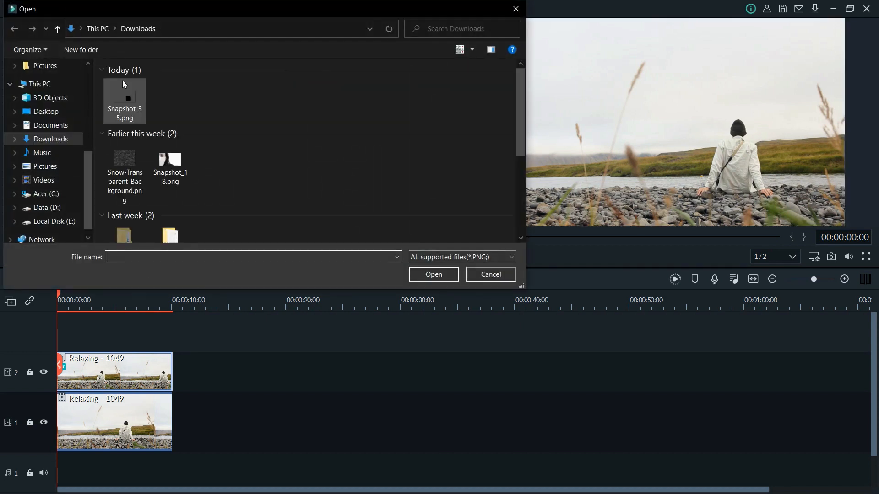
pyautogui.click(124, 100)
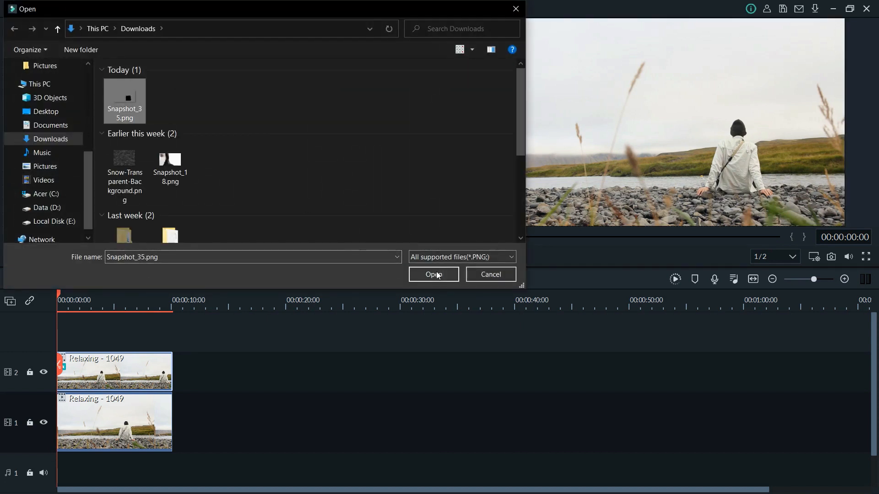
pyautogui.click(434, 274)
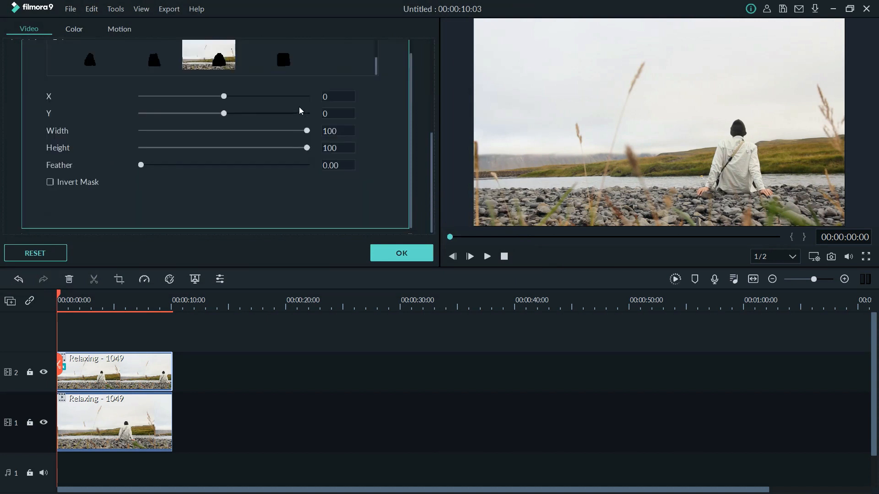
# Step: Use the black patch as an inverted image mask and hide track 1 to check it
pyautogui.click(282, 59)
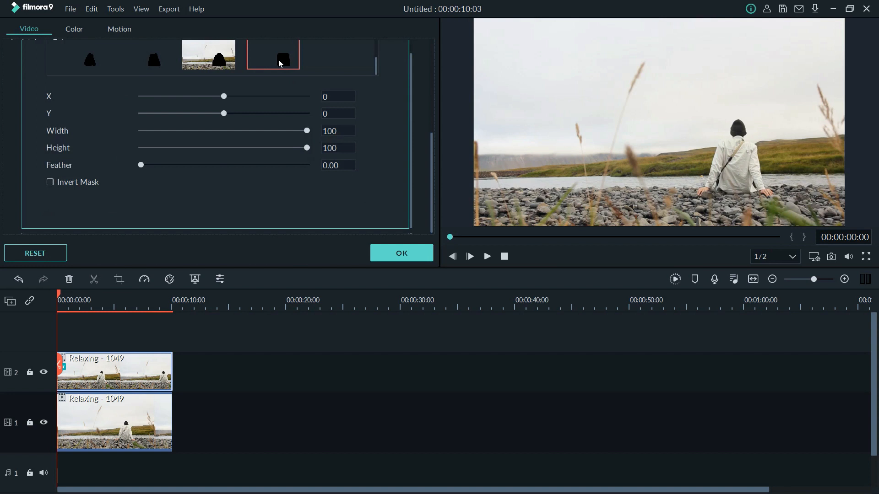
pyautogui.moveTo(132, 170)
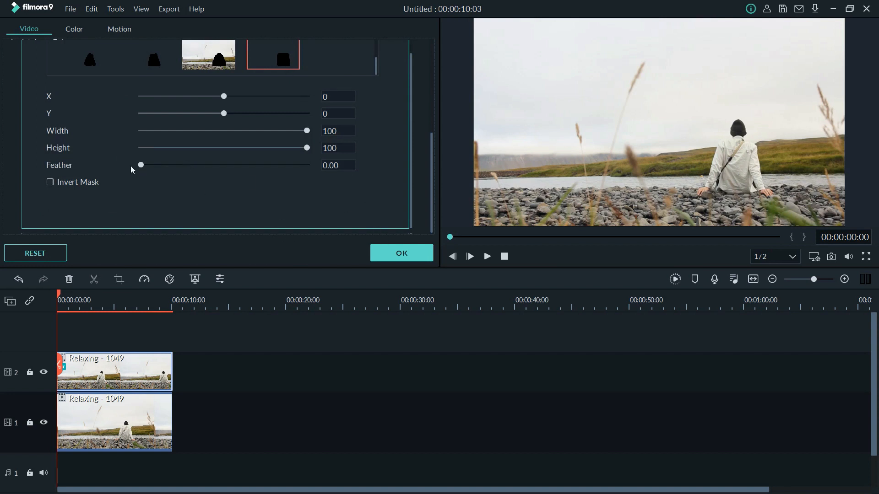
pyautogui.click(50, 182)
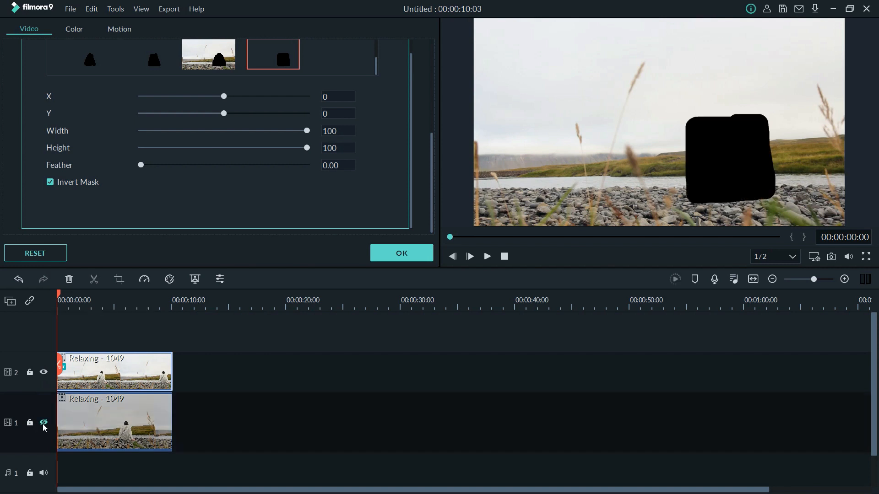
pyautogui.click(43, 422)
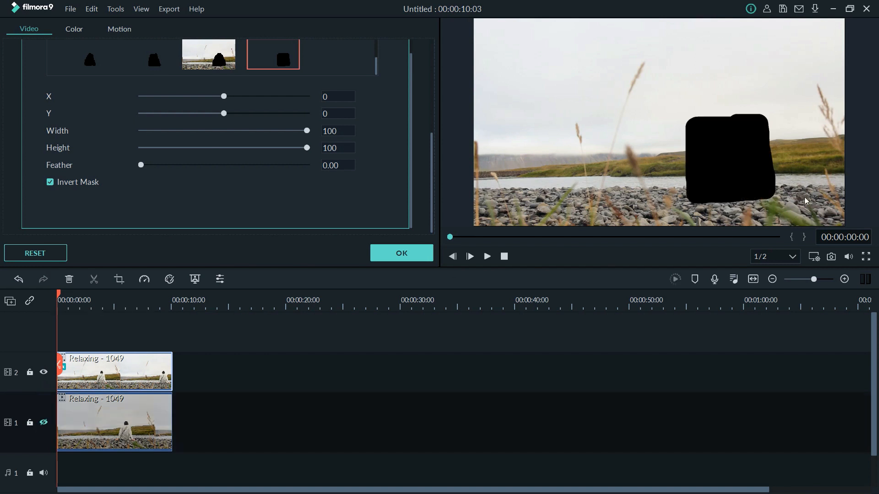
pyautogui.moveTo(3, 421)
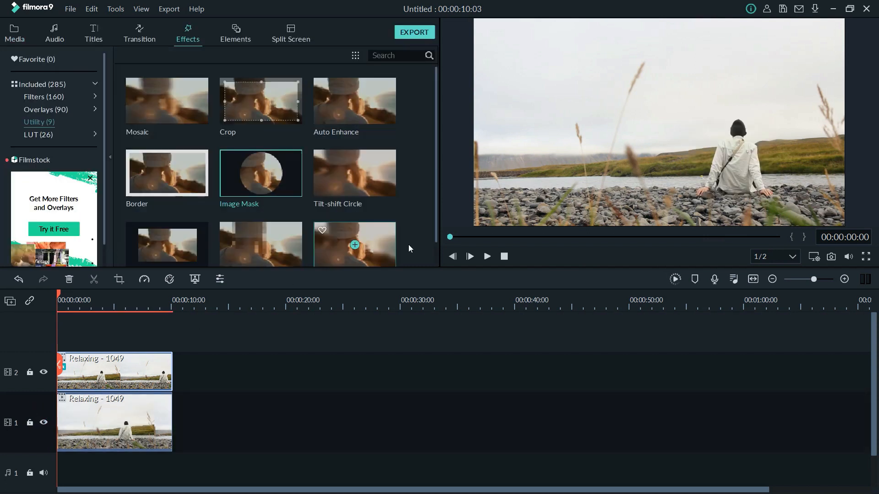
# Step: Lock track 2, shift the track 1 clip to hide the seated person, then unlock track 2
pyautogui.click(15, 32)
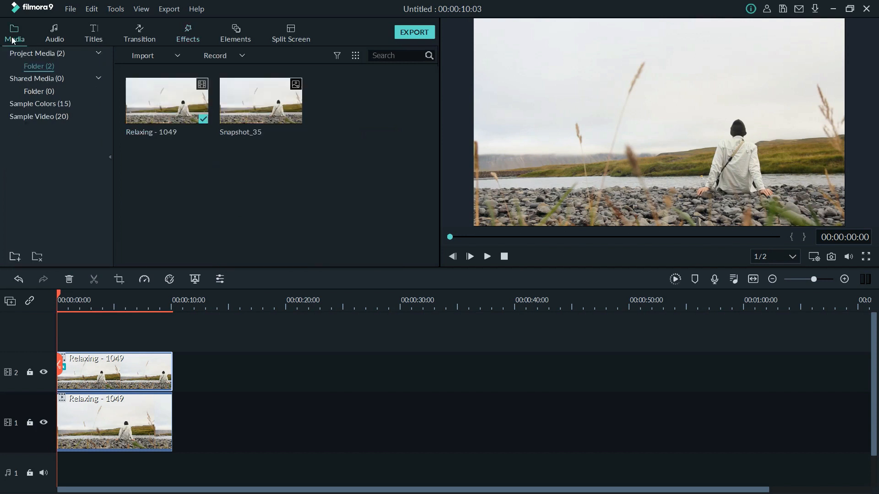
pyautogui.click(29, 372)
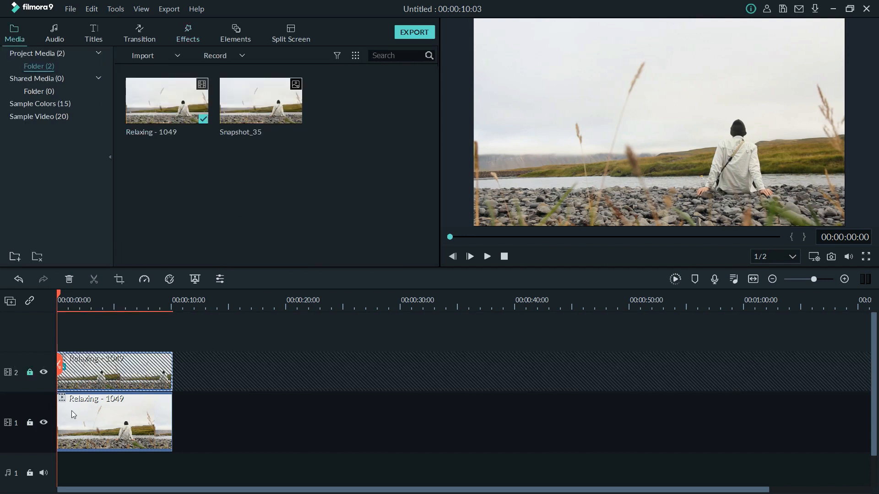
pyautogui.doubleClick(115, 422)
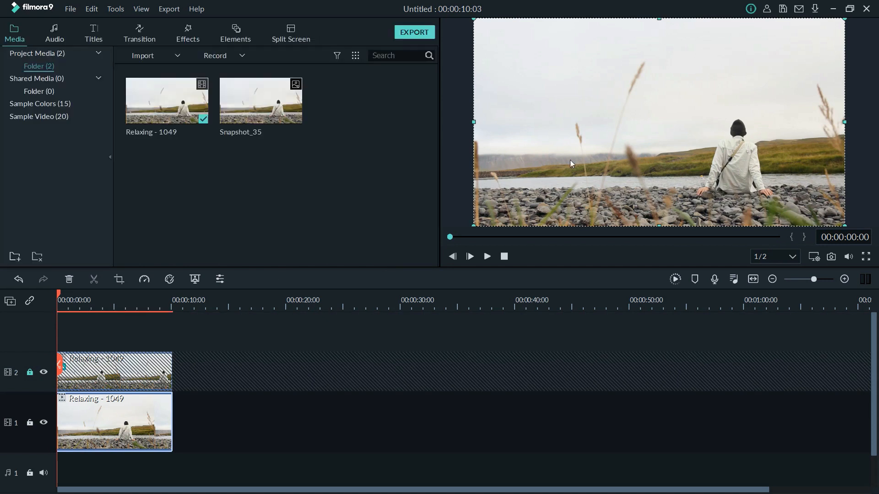
pyautogui.moveTo(699, 150)
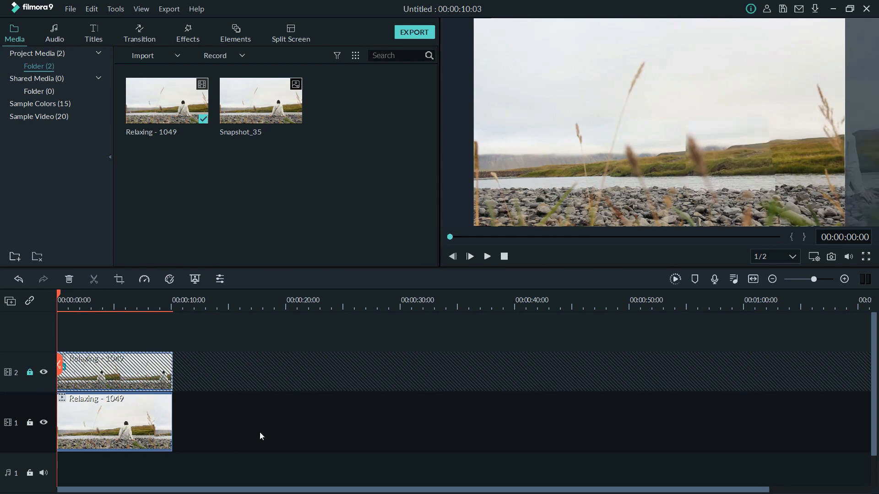
pyautogui.moveTo(692, 167)
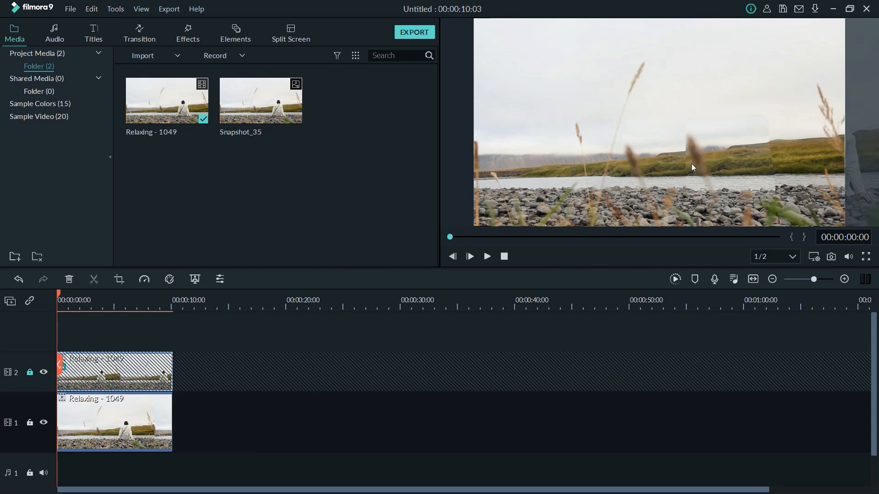
pyautogui.moveTo(482, 186)
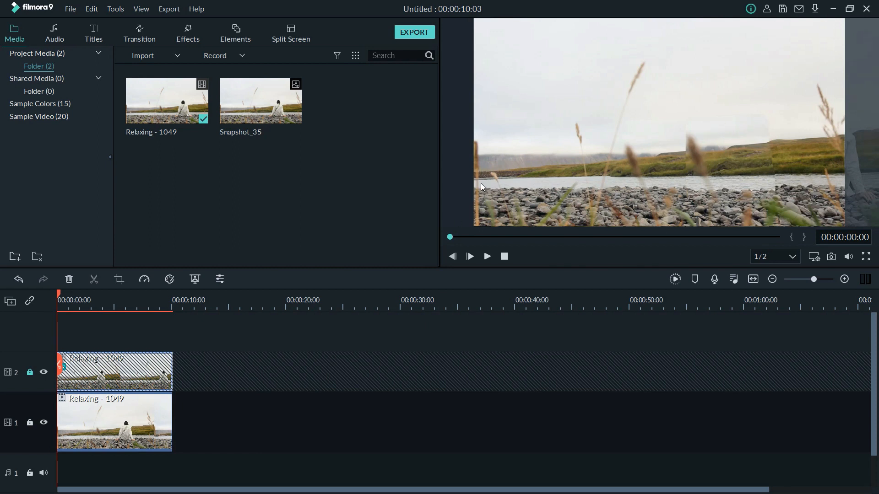
pyautogui.click(115, 371)
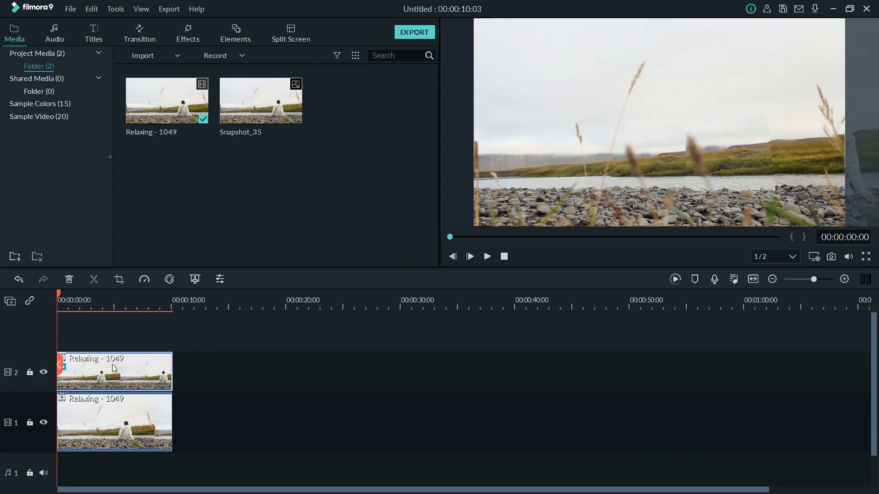
# Step: Set the track 2 clip's mask Feather to about 30 and confirm the settings
pyautogui.doubleClick(115, 372)
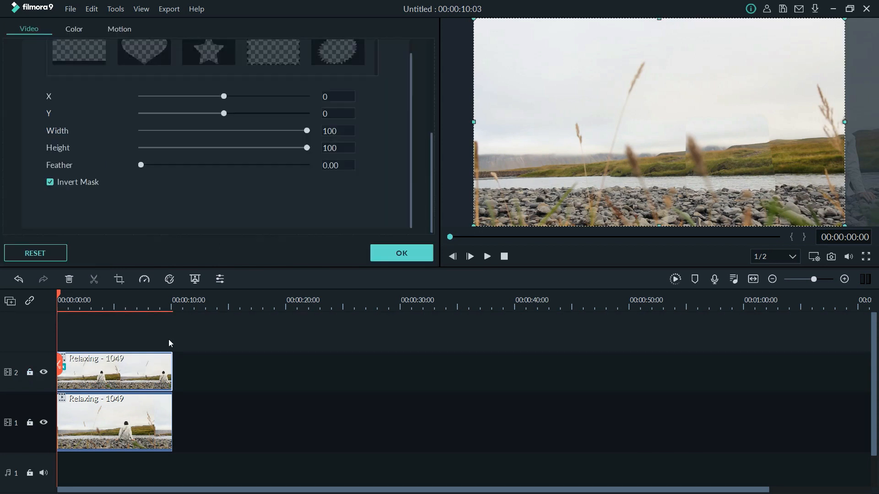
pyautogui.scroll(3)
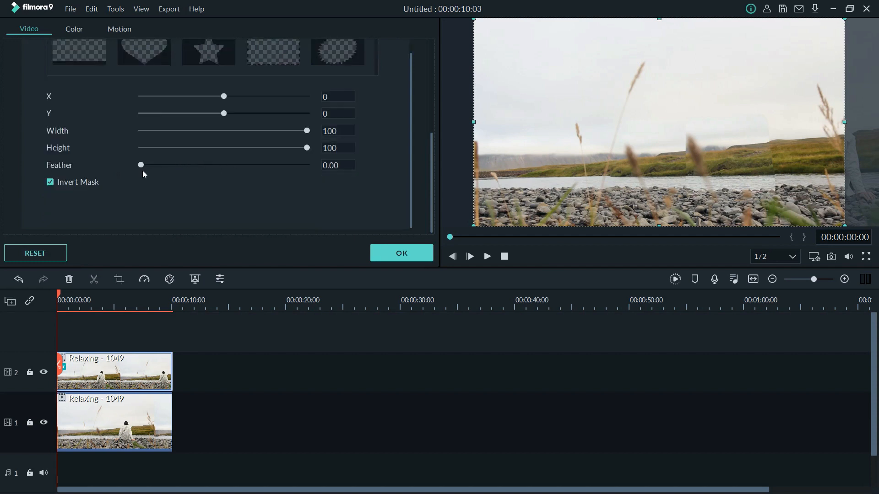
pyautogui.moveTo(141, 164); pyautogui.dragTo(163, 165)
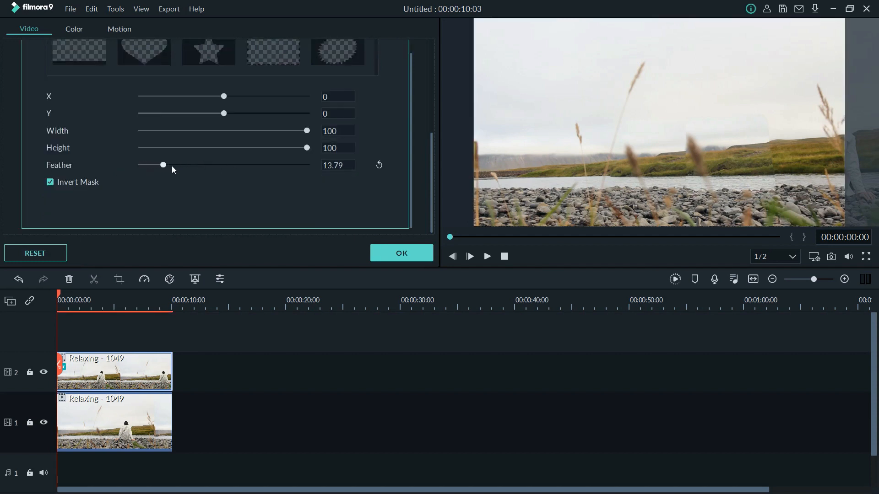
pyautogui.moveTo(163, 165); pyautogui.dragTo(198, 164)
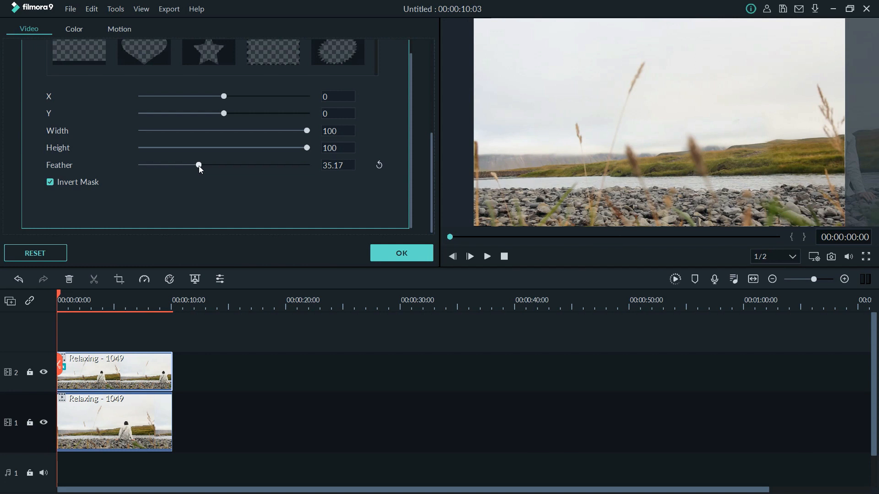
pyautogui.moveTo(199, 165); pyautogui.dragTo(196, 165)
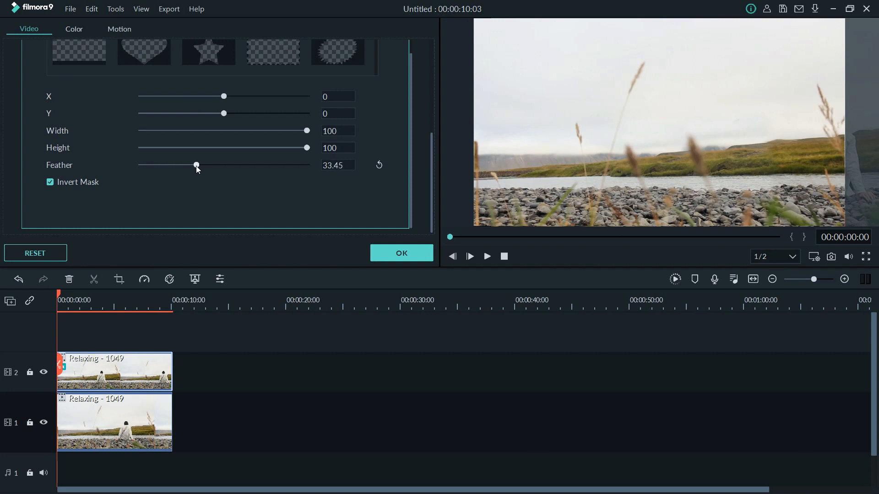
pyautogui.moveTo(197, 165); pyautogui.dragTo(307, 165)
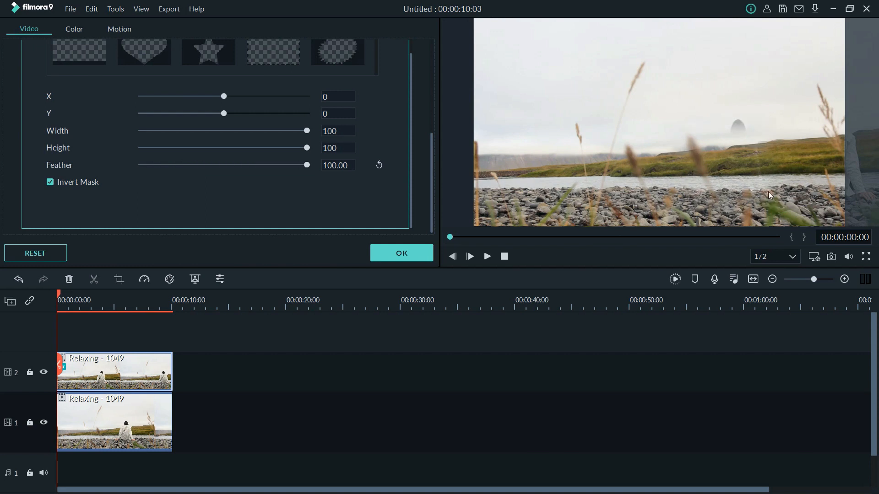
pyautogui.moveTo(727, 160)
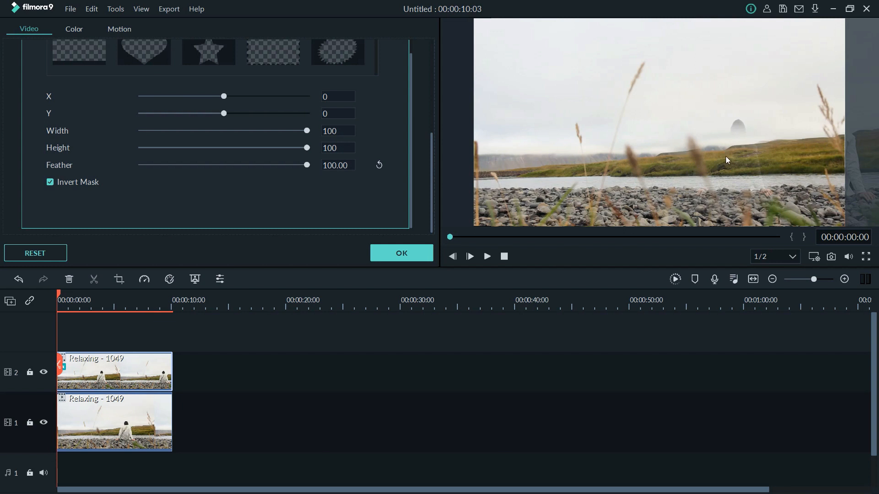
pyautogui.moveTo(305, 164)
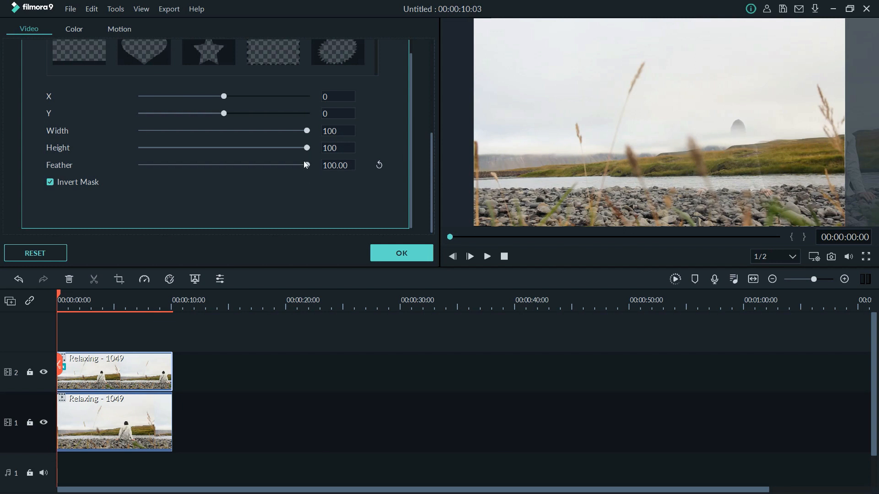
pyautogui.moveTo(305, 165); pyautogui.dragTo(214, 165)
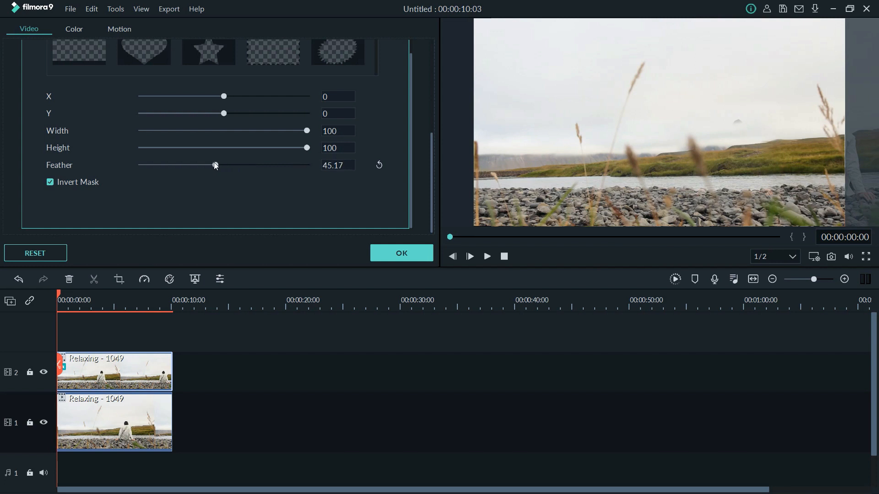
pyautogui.moveTo(223, 164); pyautogui.dragTo(195, 165)
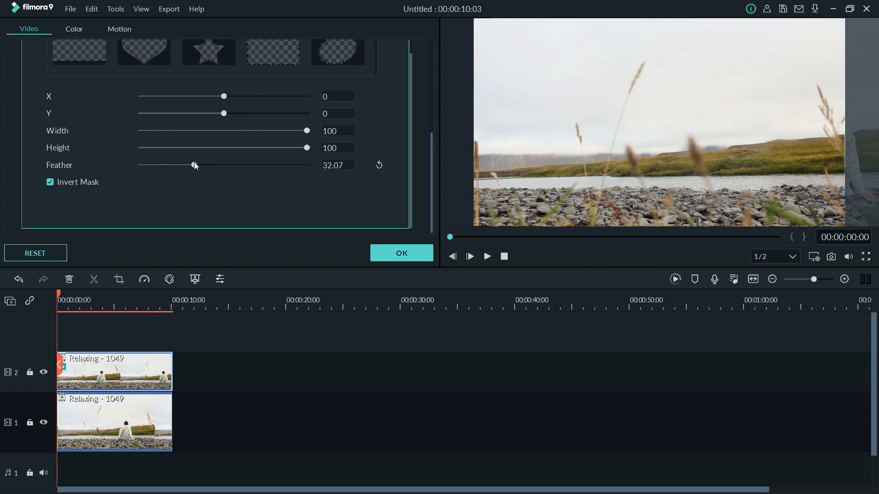
pyautogui.moveTo(195, 165); pyautogui.dragTo(192, 165)
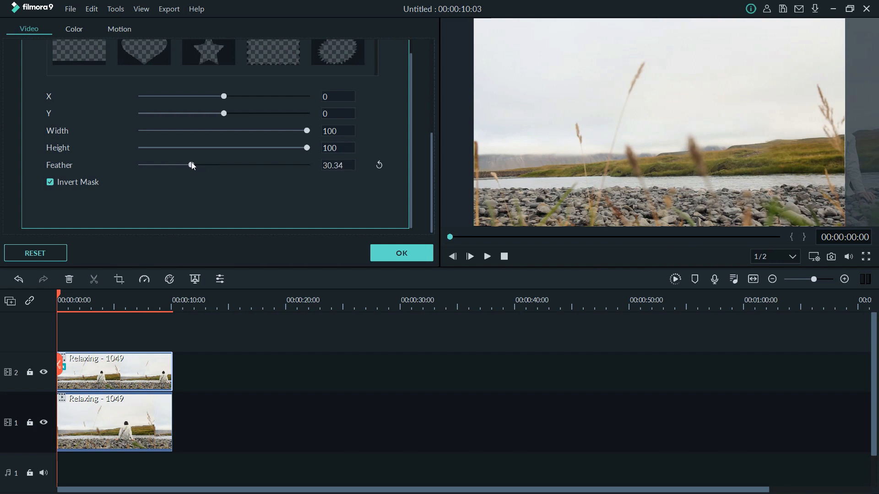
pyautogui.click(402, 253)
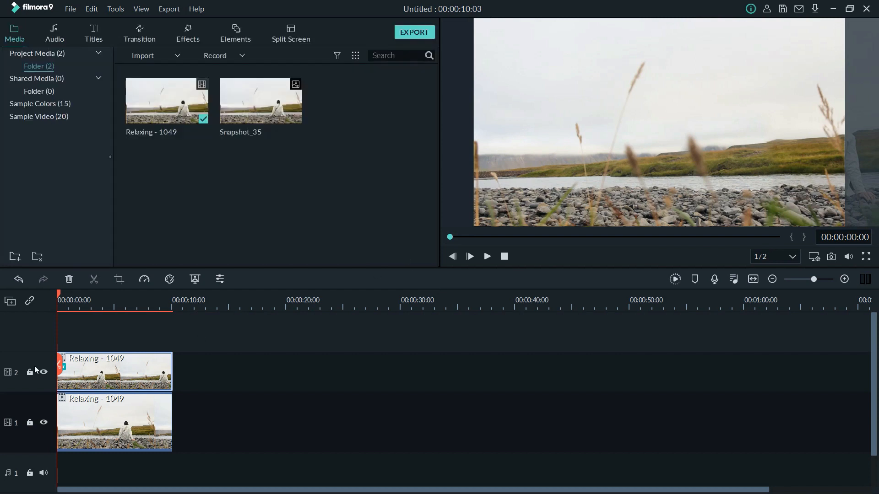
pyautogui.moveTo(601, 282)
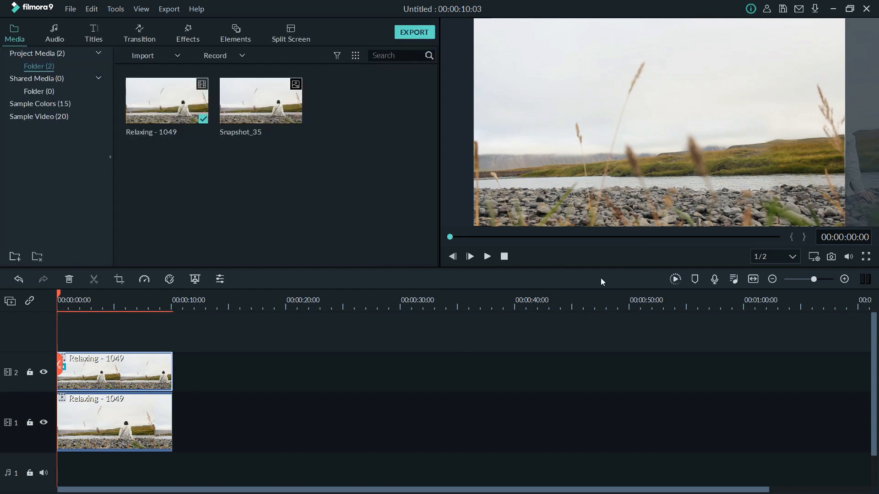
pyautogui.moveTo(469, 256)
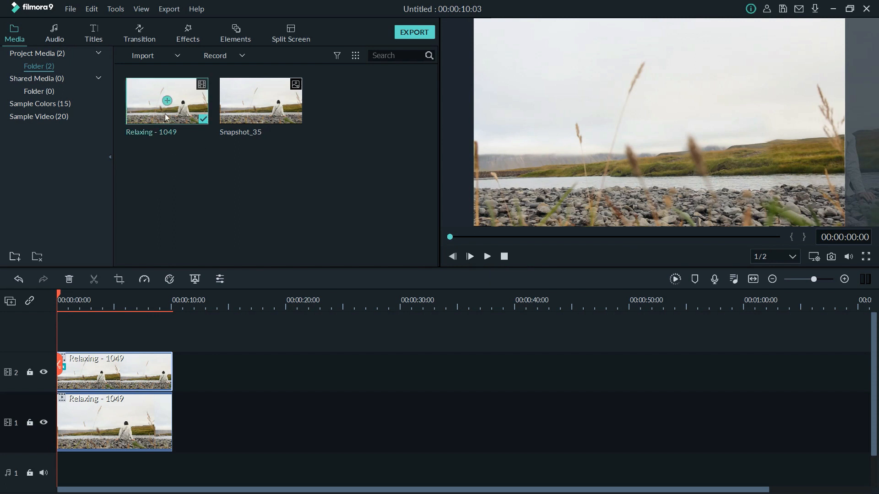
# Step: Play the original Relaxing - 1049 clip, cancelling an accidental file browser in between
pyautogui.click(469, 257)
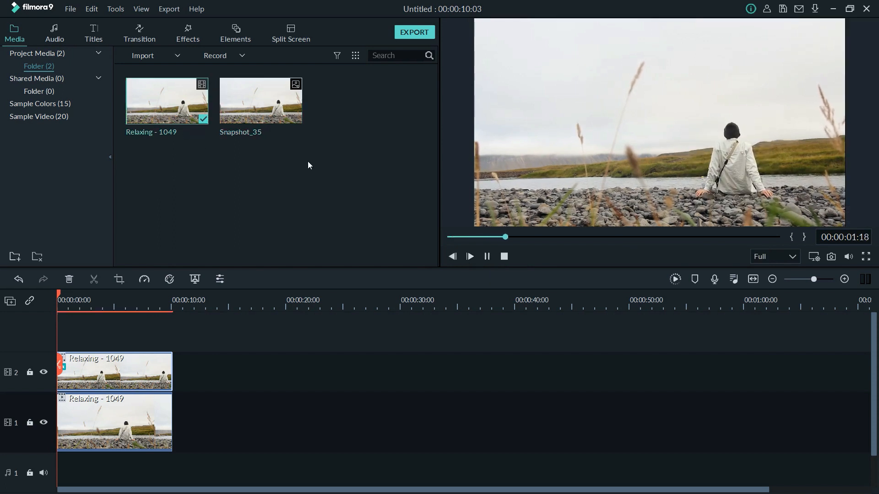
pyautogui.click(142, 55)
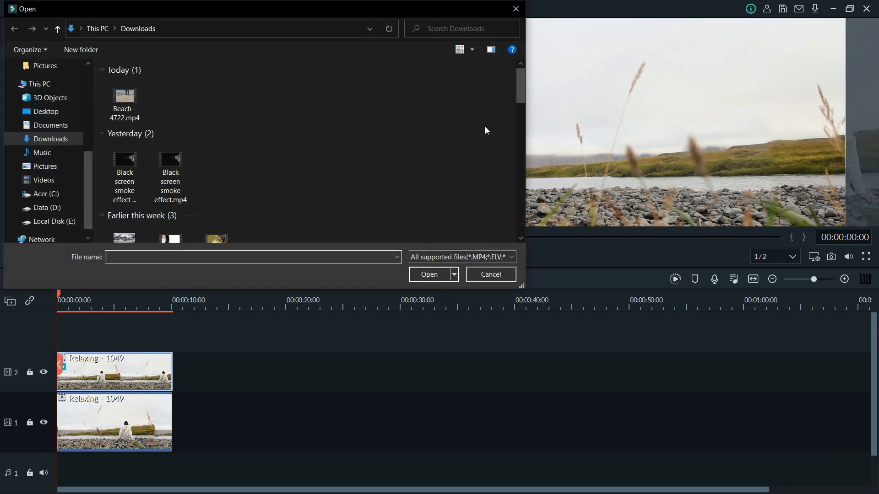
pyautogui.click(490, 274)
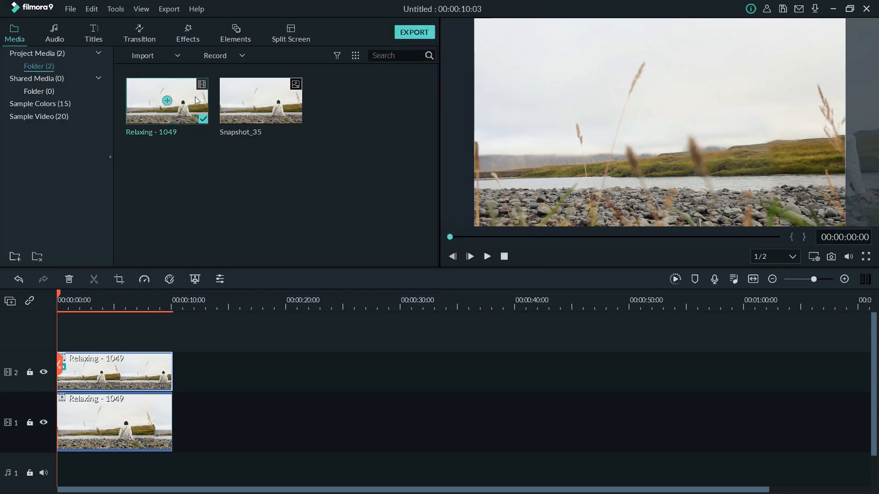
pyautogui.click(470, 256)
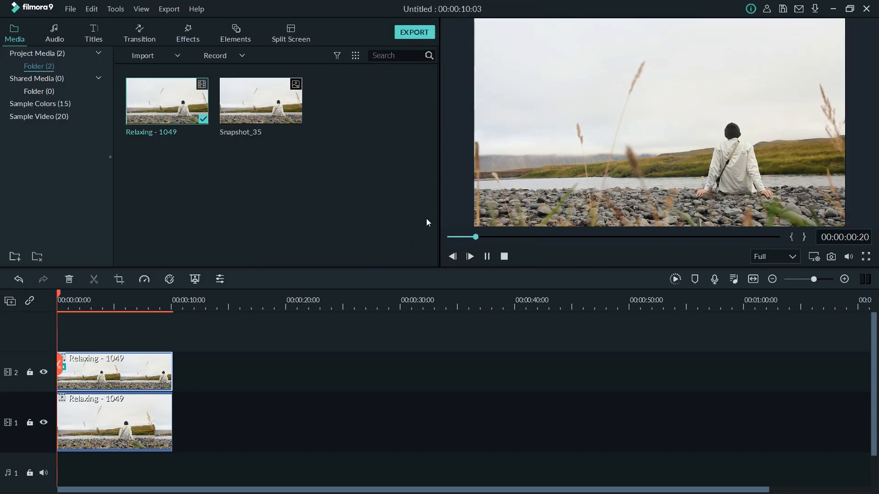